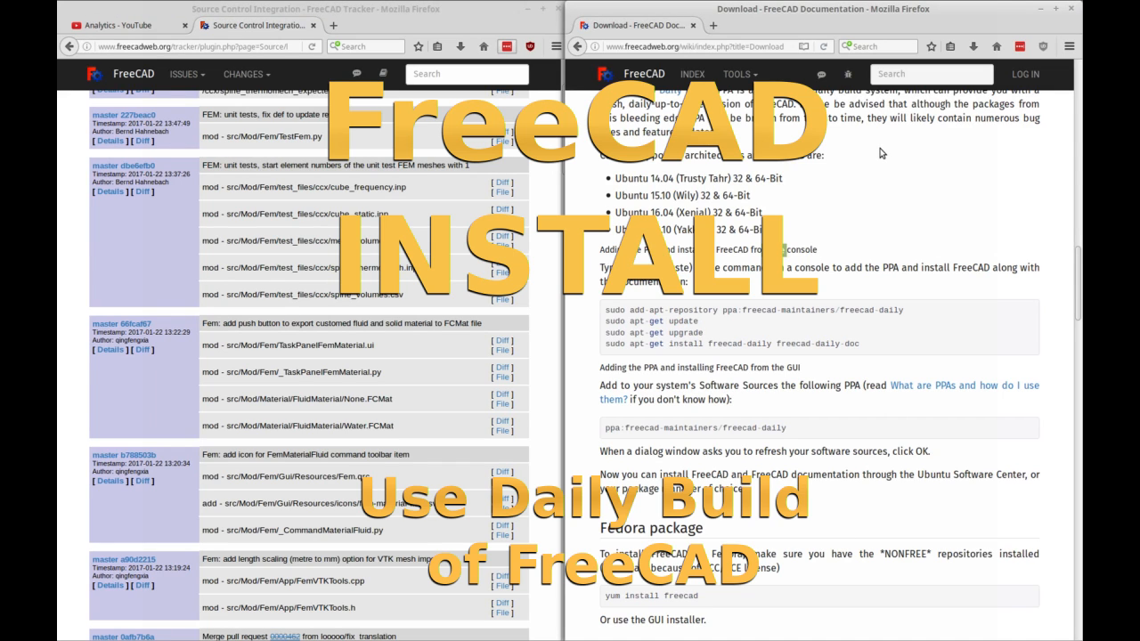
mouse_move(798, 205)
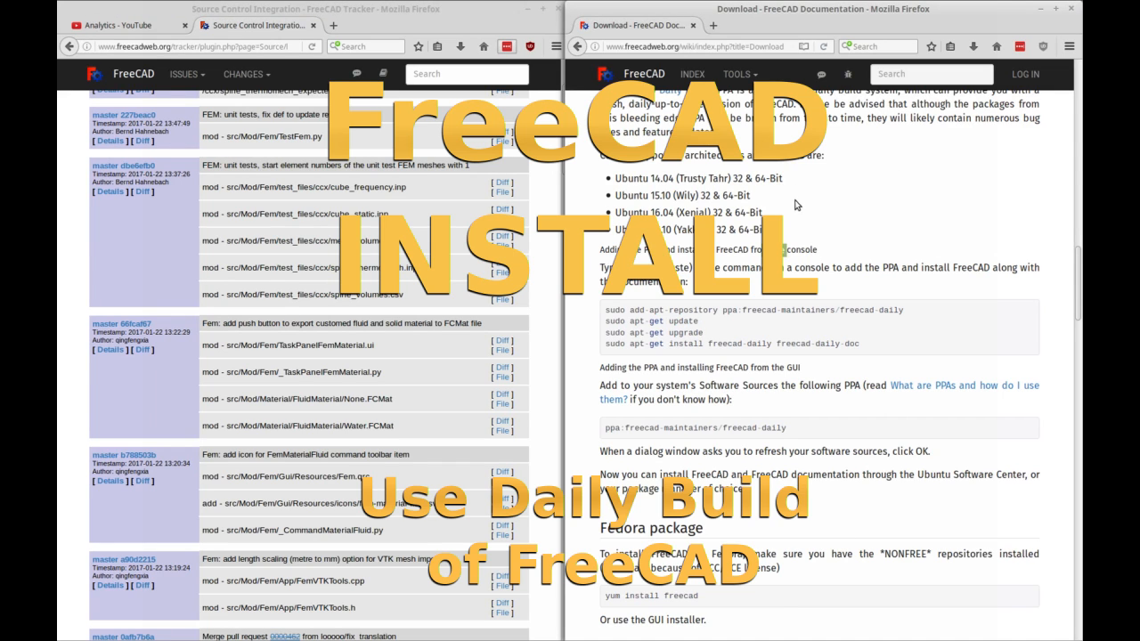
mouse_move(777, 191)
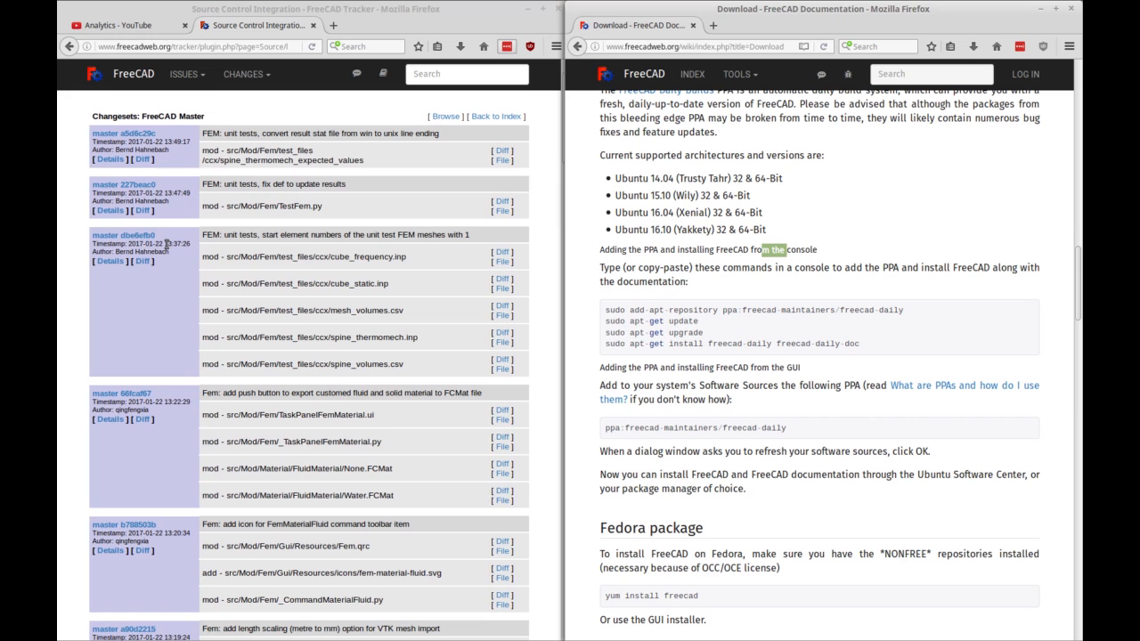
Scroll the Download page down to the GUI section showing the ppa:freecad-maintainers/freecad-daily line
scroll(down, 3)
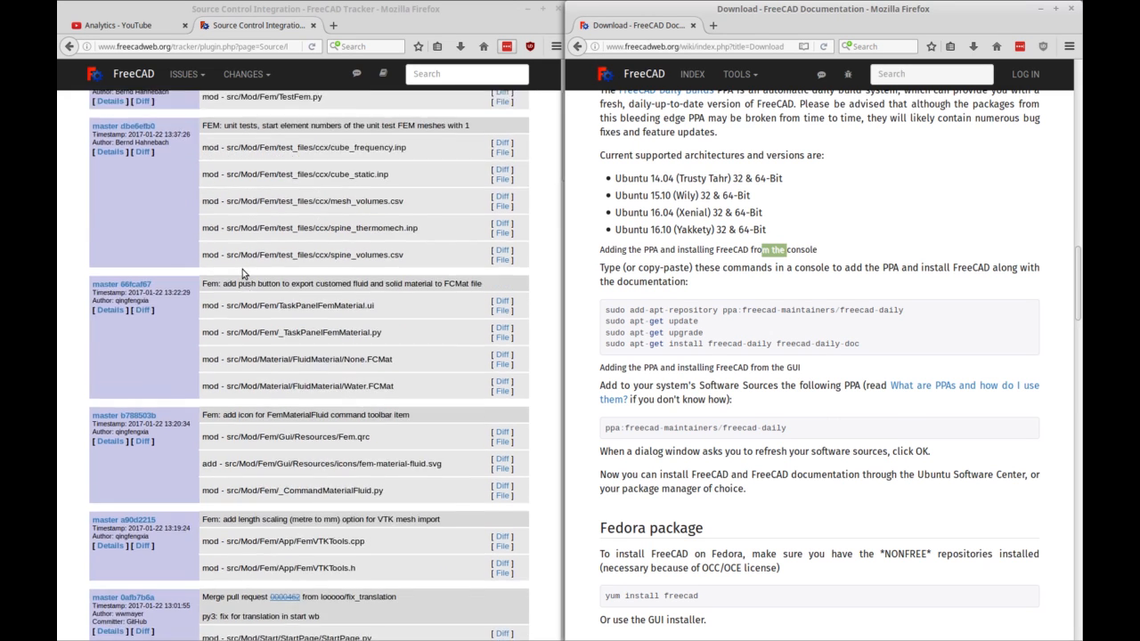
scroll(down, 3)
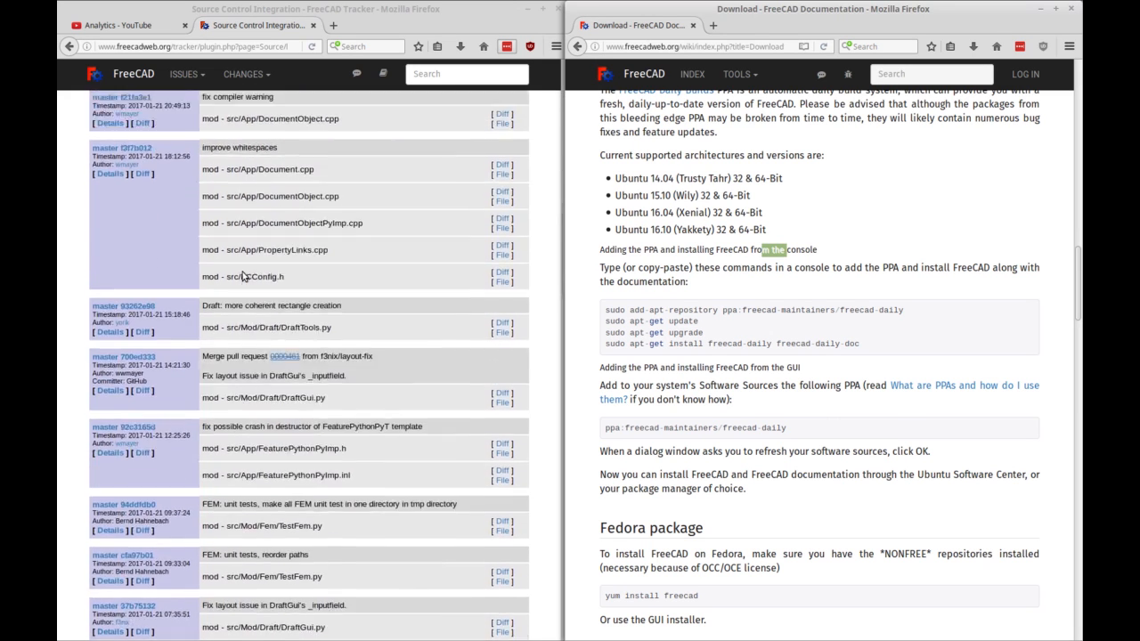
scroll(down, 3)
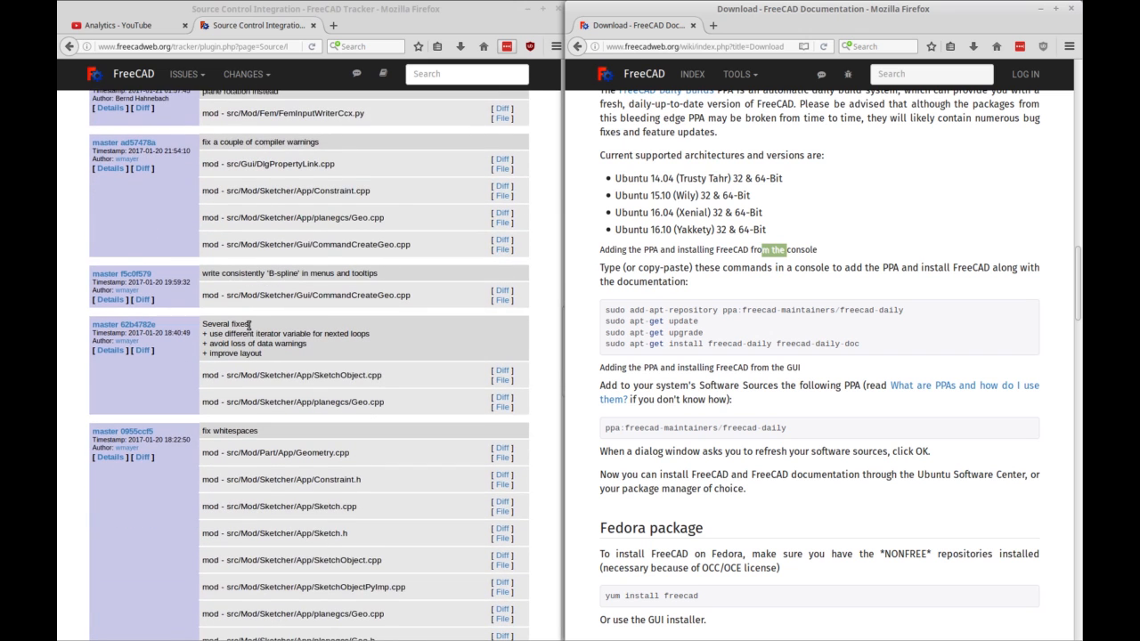
scroll(down, 3)
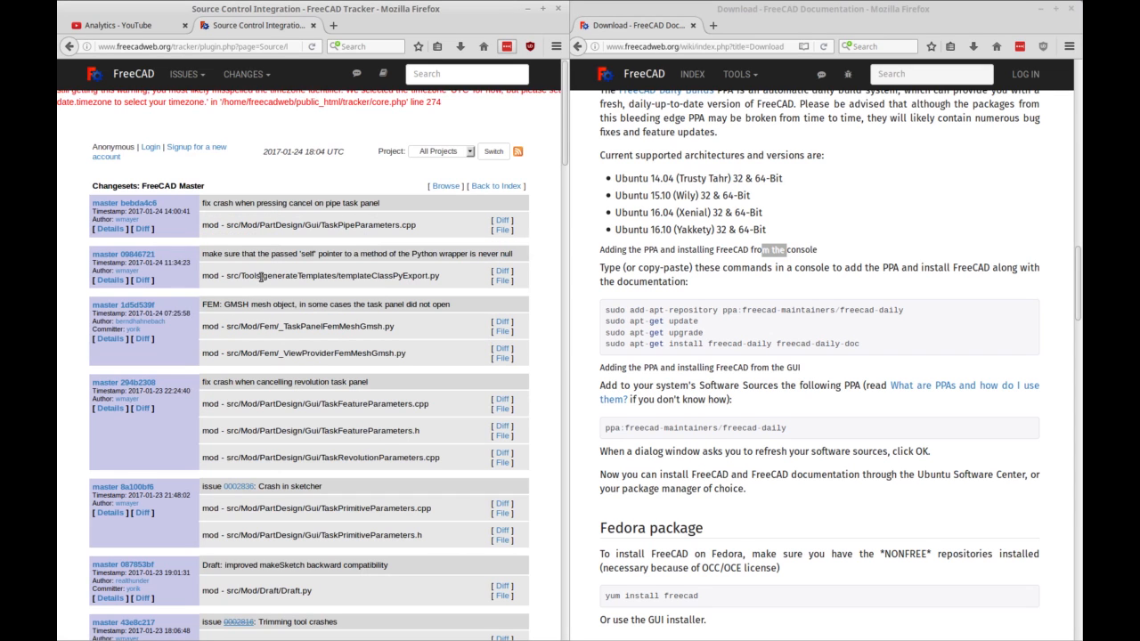
mouse_move(221, 212)
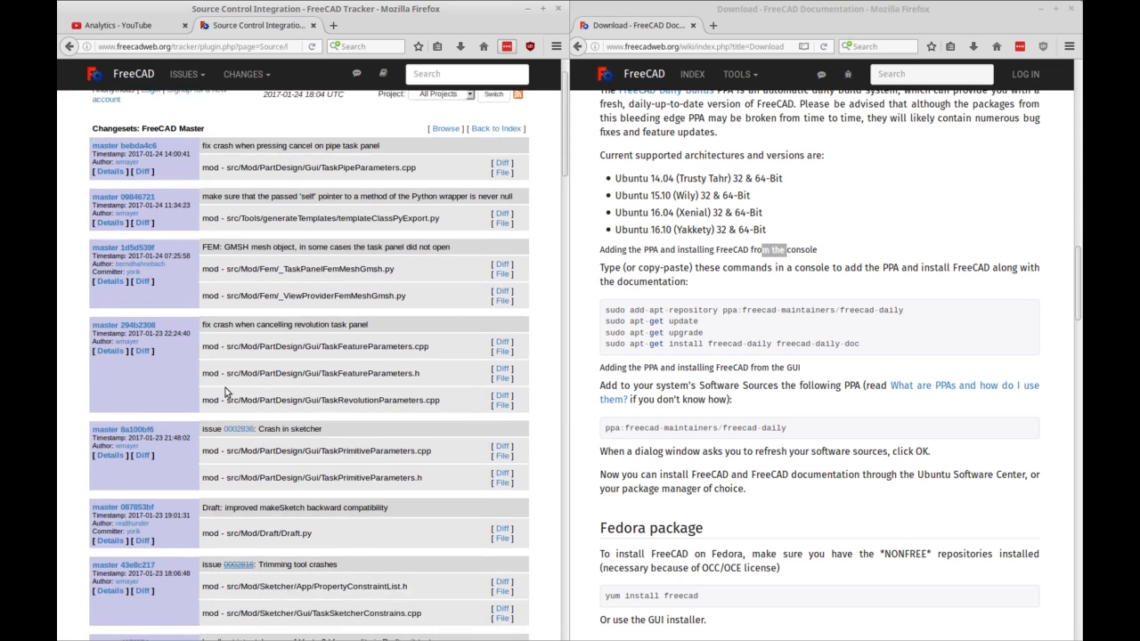
scroll(down, 3)
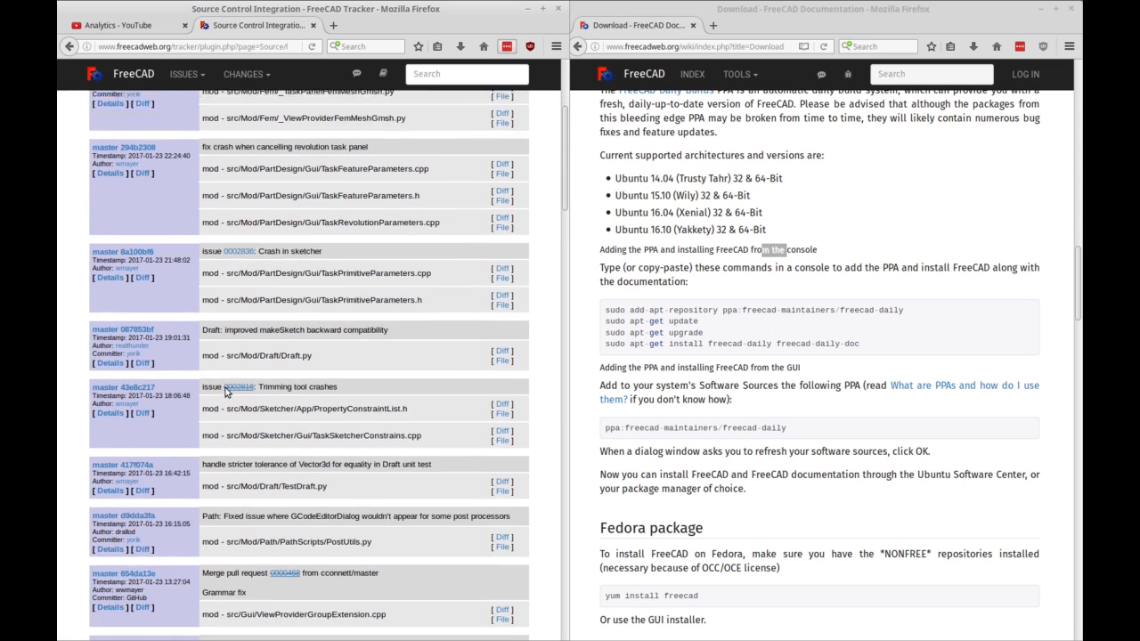
scroll(down, 3)
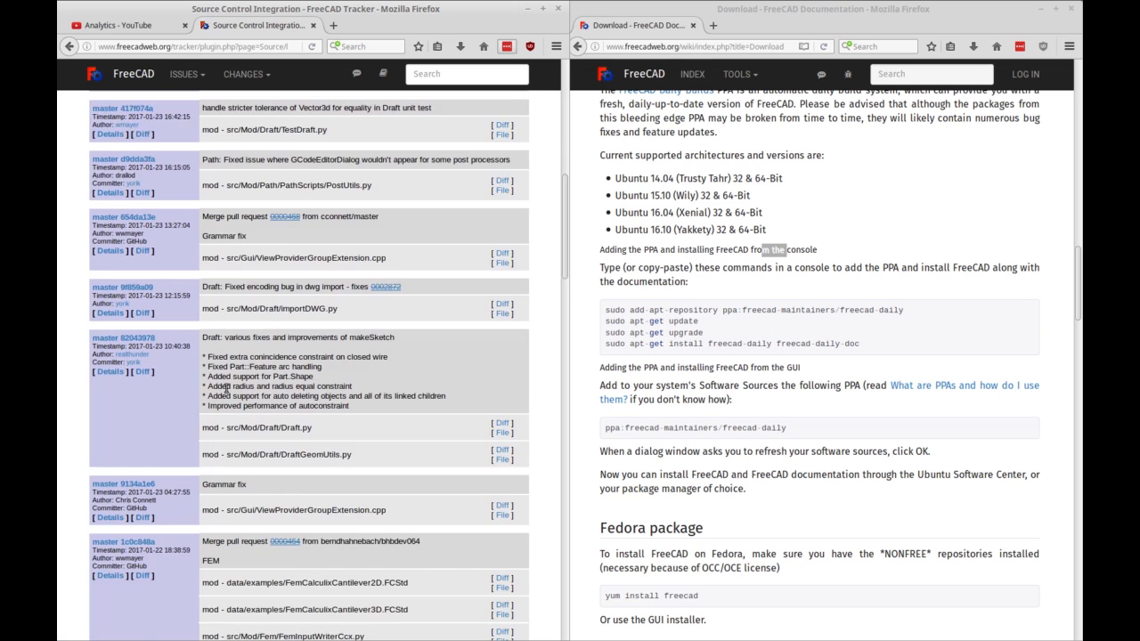
scroll(down, 3)
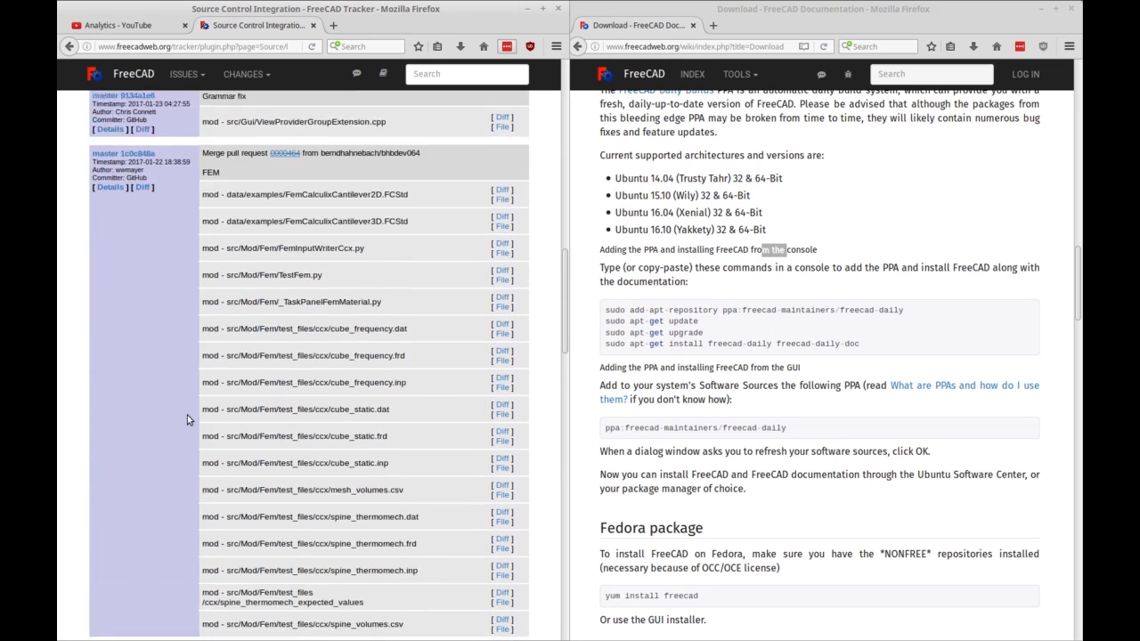
scroll(down, 3)
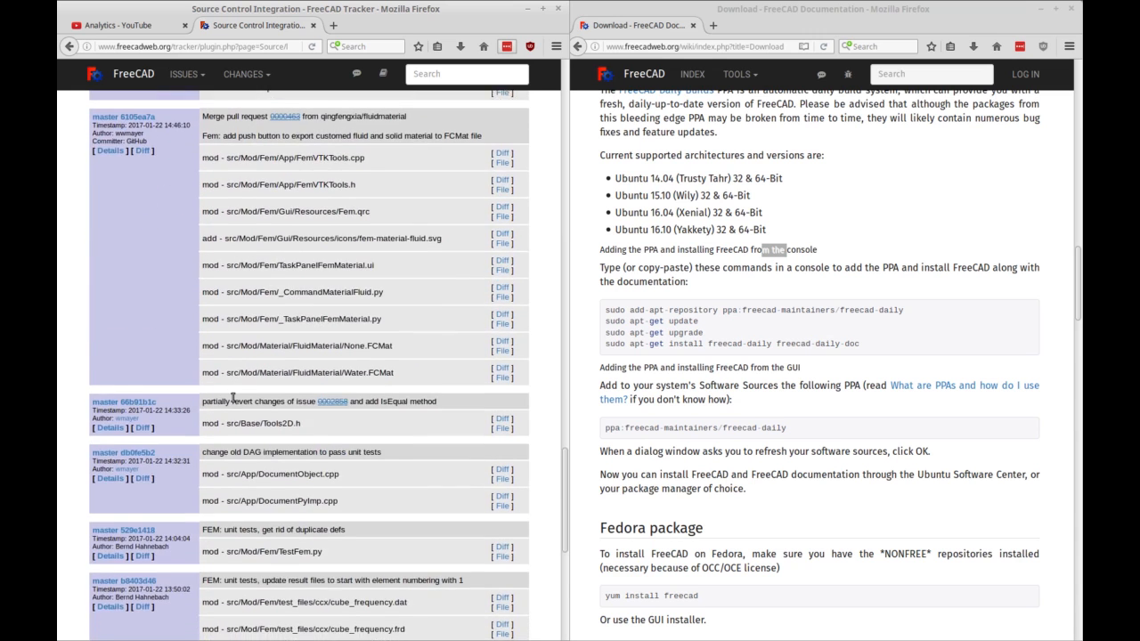
scroll(down, 3)
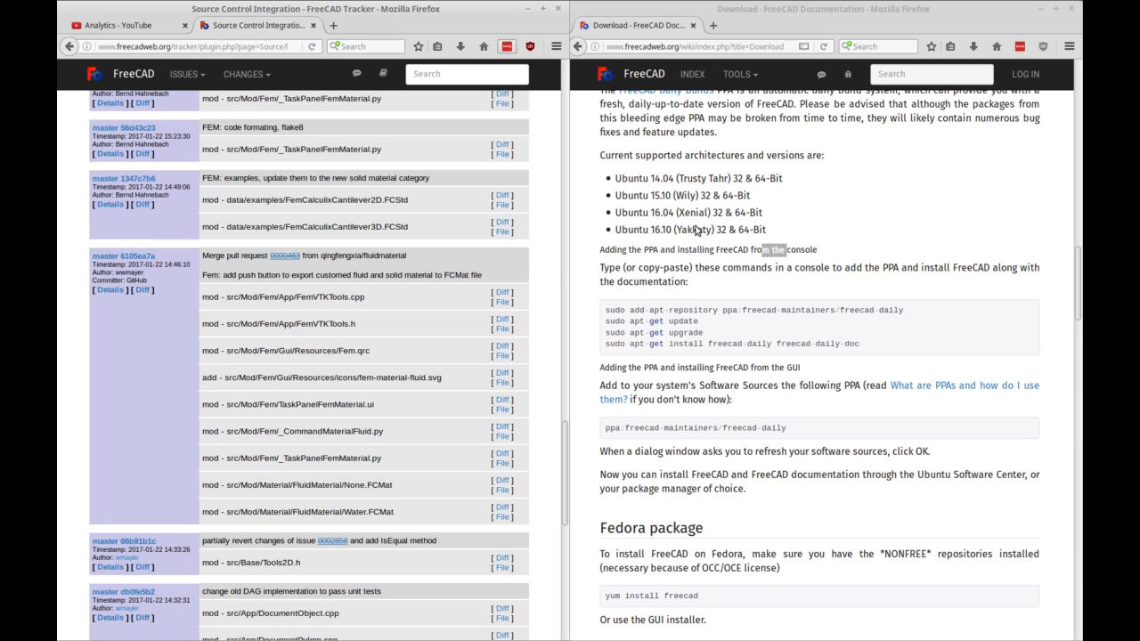
mouse_move(605, 313)
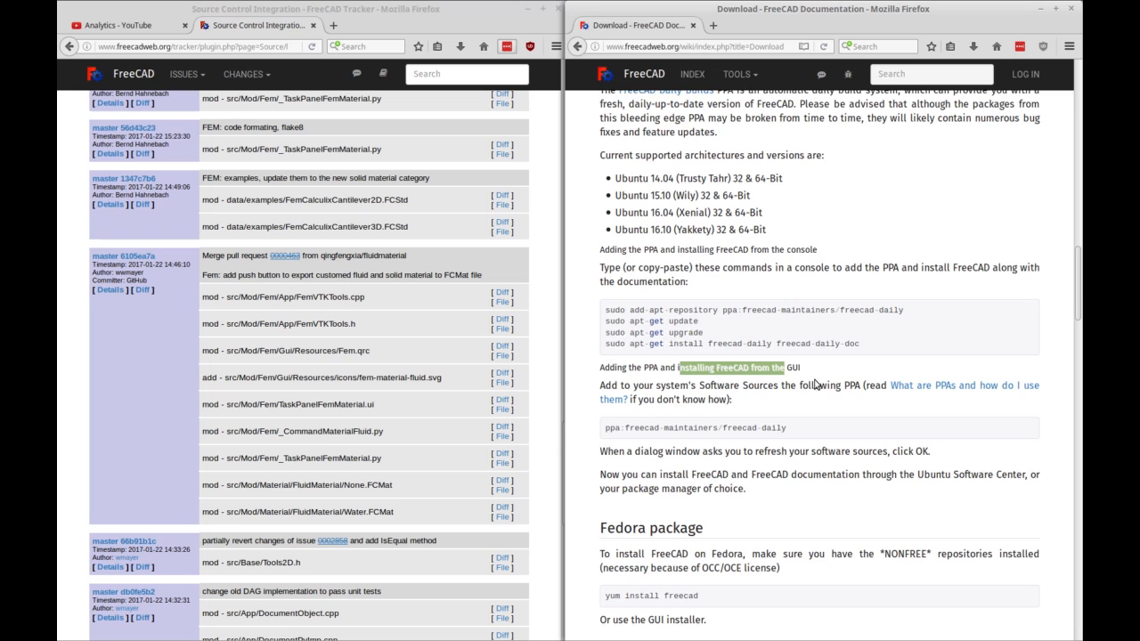
scroll(down, 3)
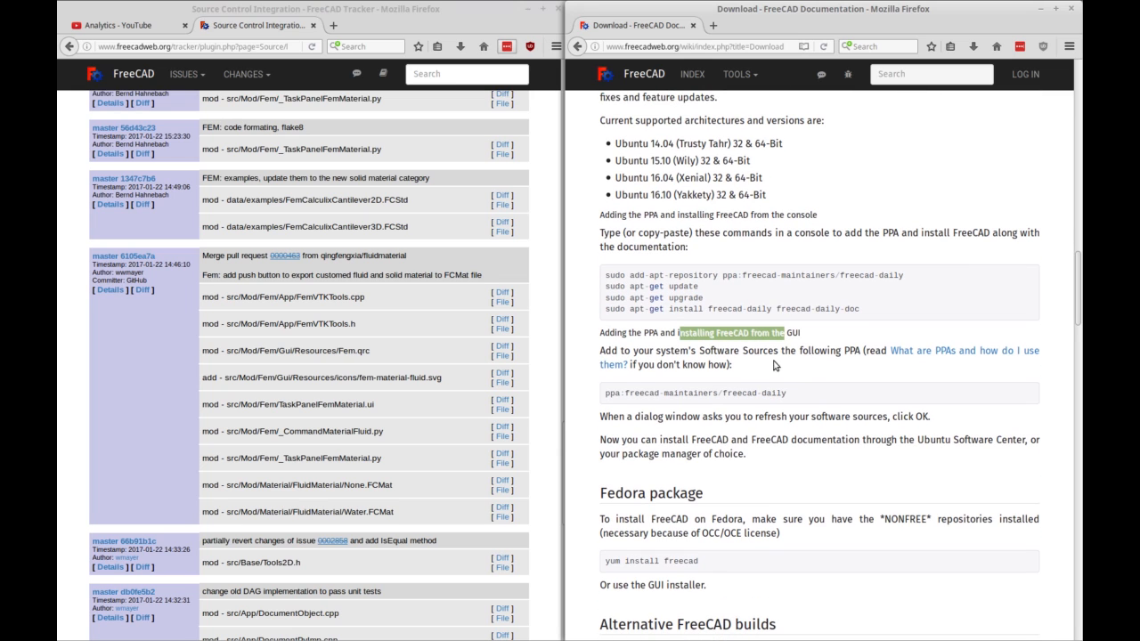
mouse_move(762, 383)
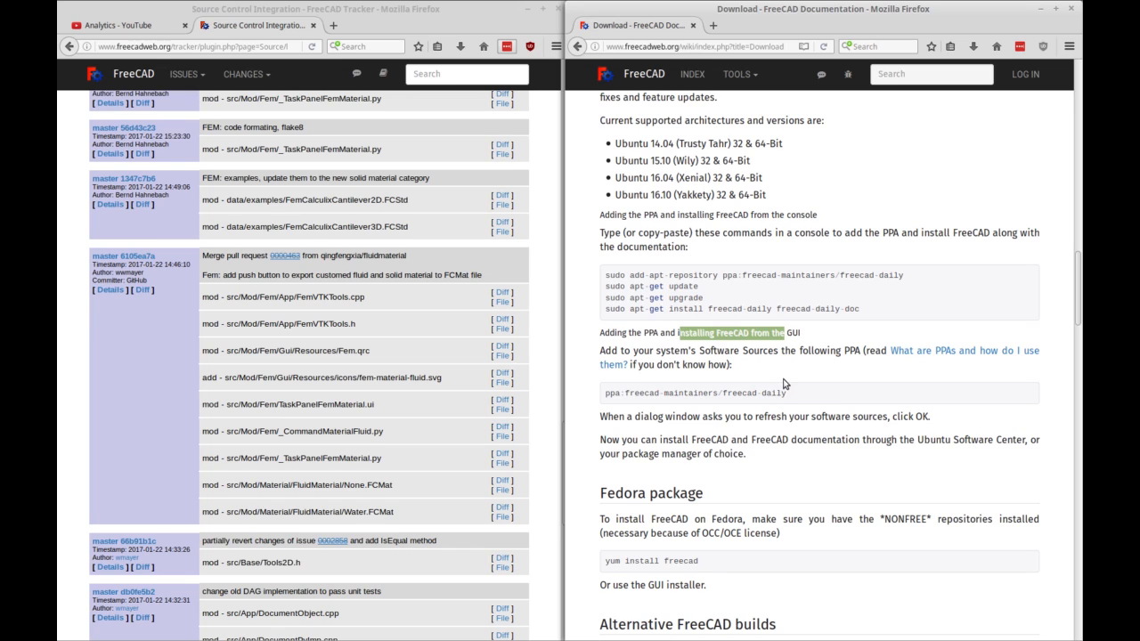
mouse_move(795, 354)
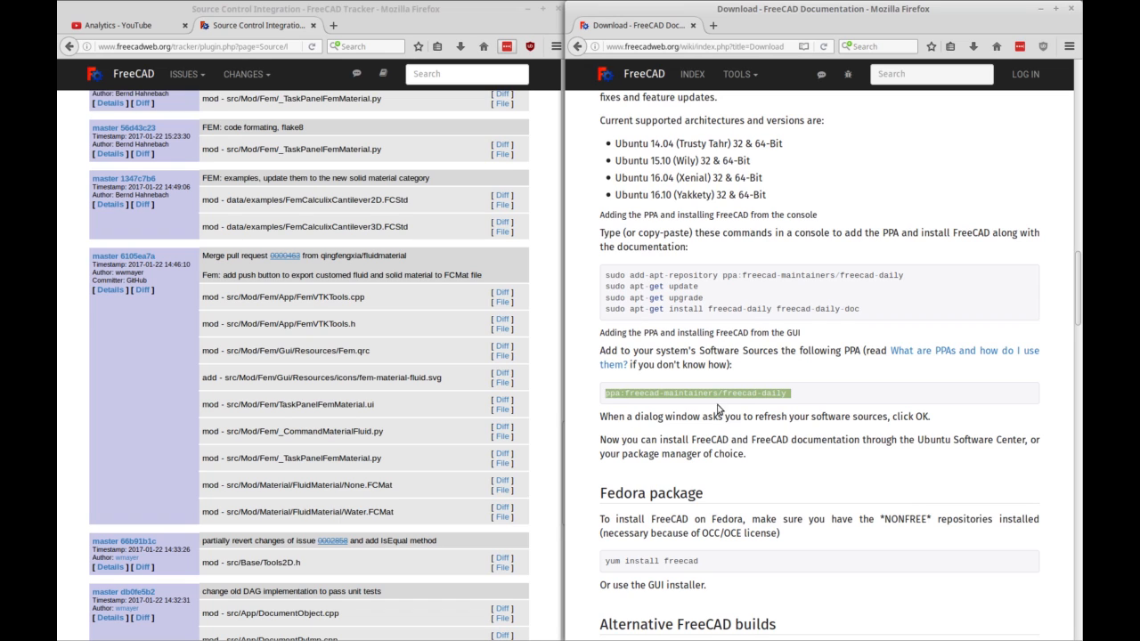
mouse_move(746, 410)
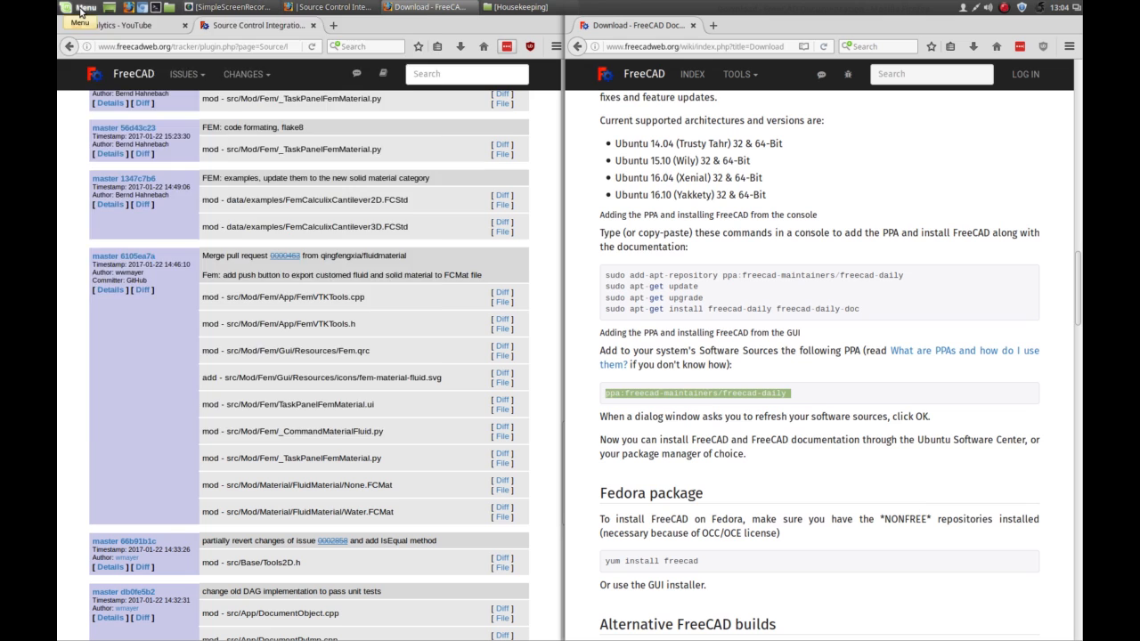
Launch Software Manager from the Mint Menu and authenticate with the administrator password
click(79, 7)
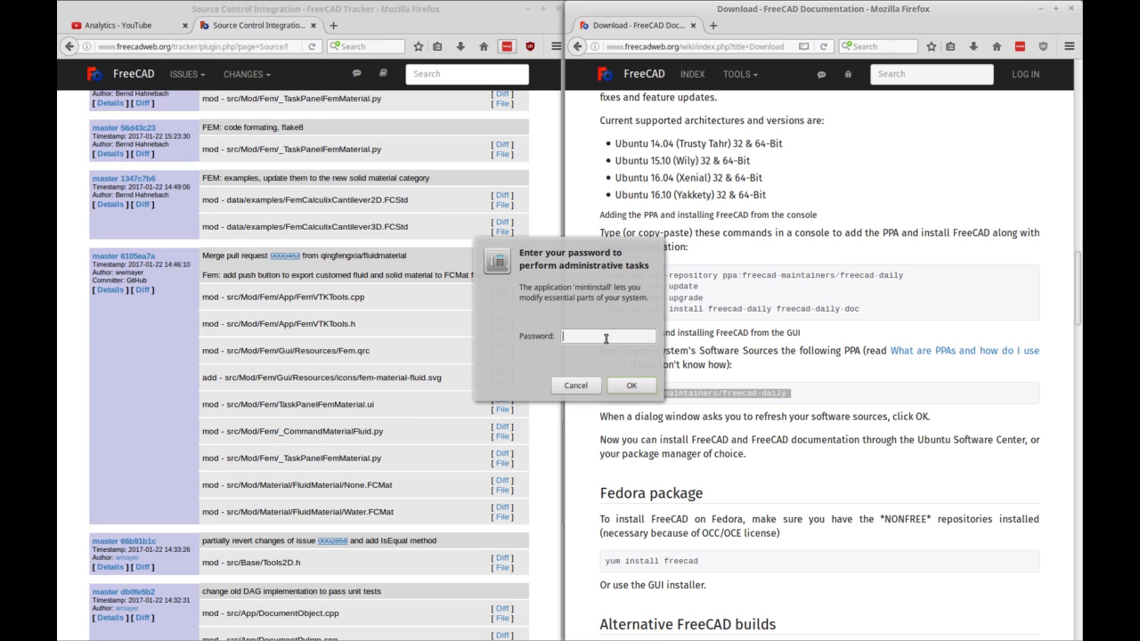
text(password)
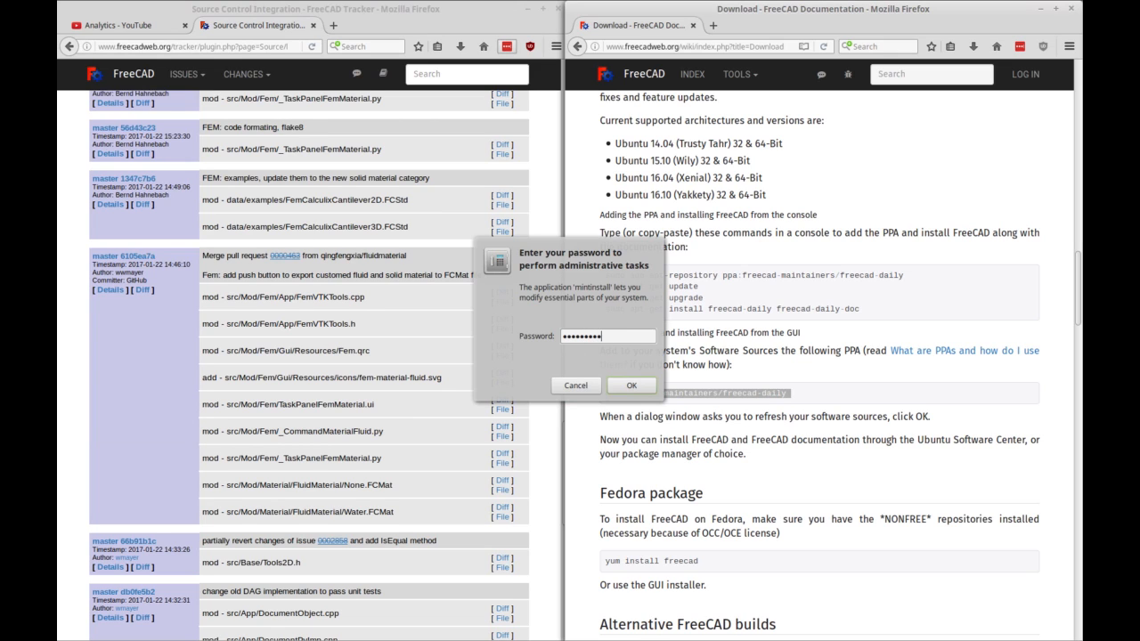
click(631, 385)
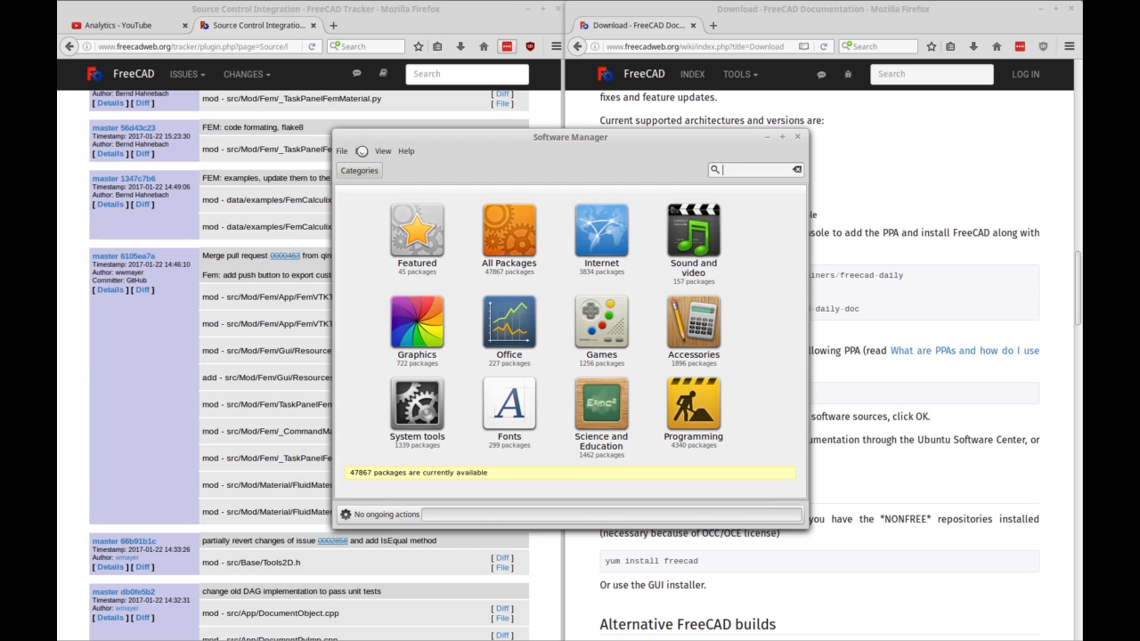
Reach the PPAs list in Software Sources via the Edit menu
click(360, 150)
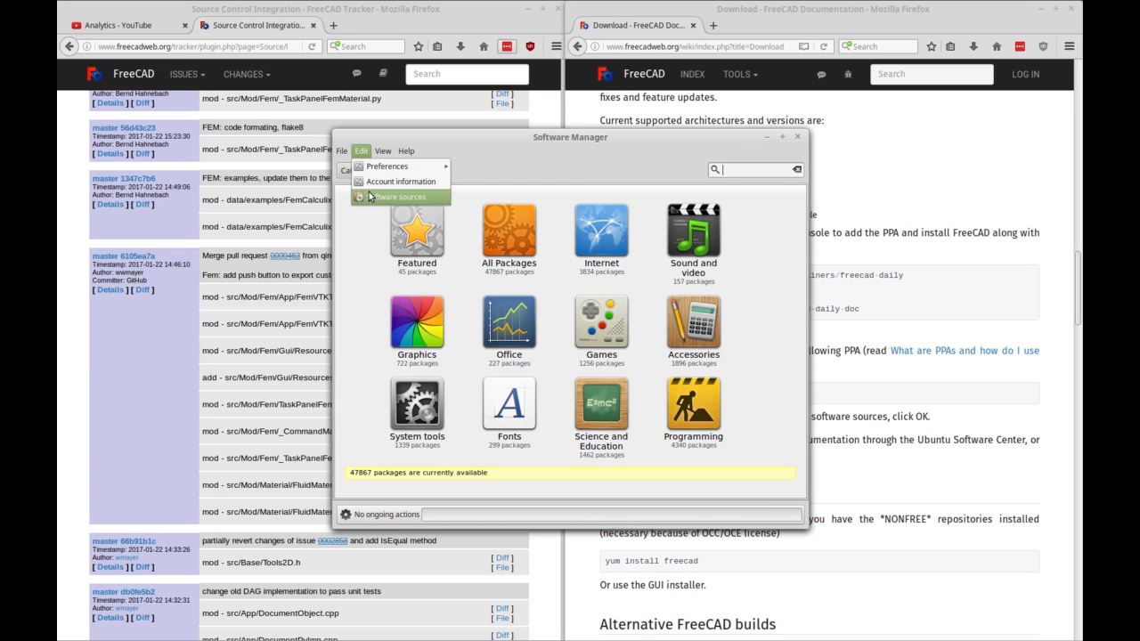
click(399, 195)
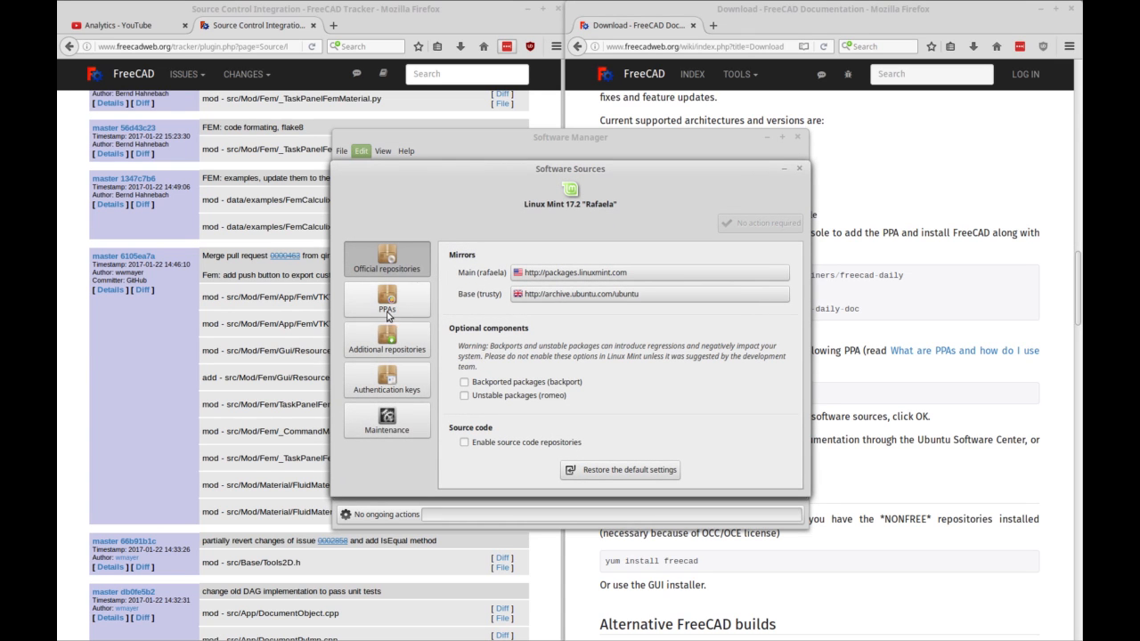
click(387, 299)
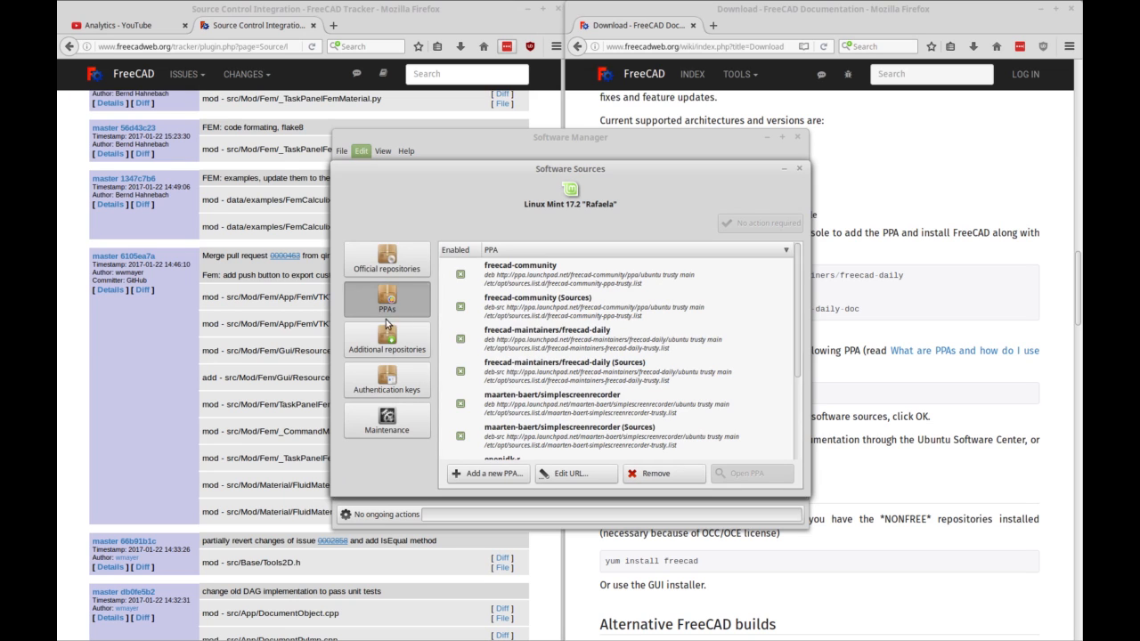
click(548, 334)
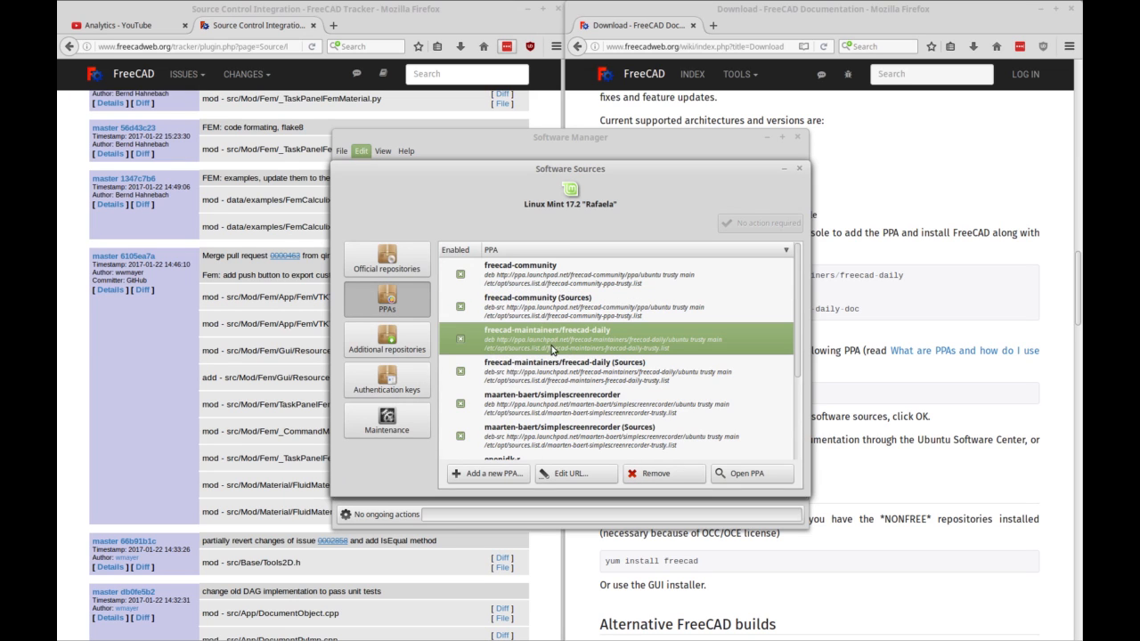
mouse_move(498, 454)
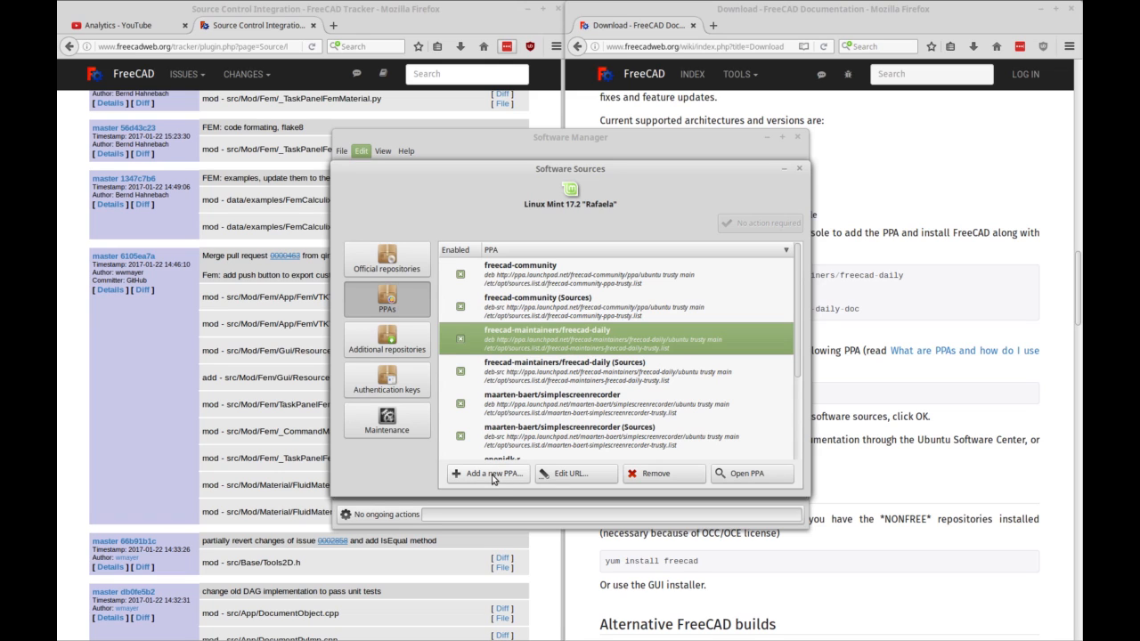
Add ppa:freecad-maintainers/freecad-daily as a new PPA and accept the confirmation dialogs
click(488, 474)
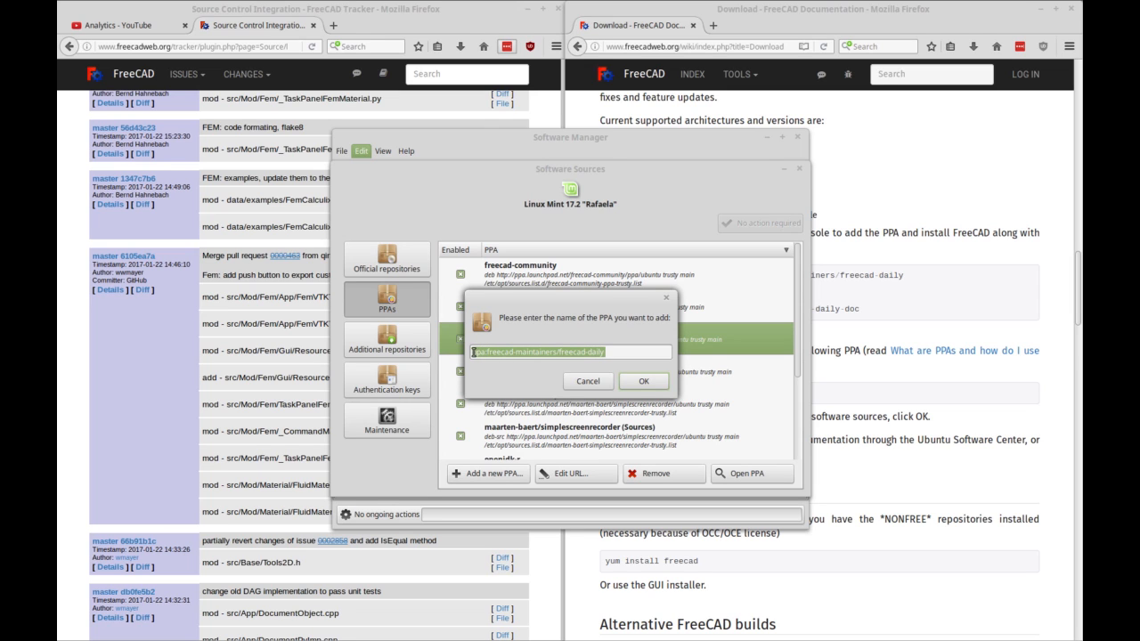
click(642, 381)
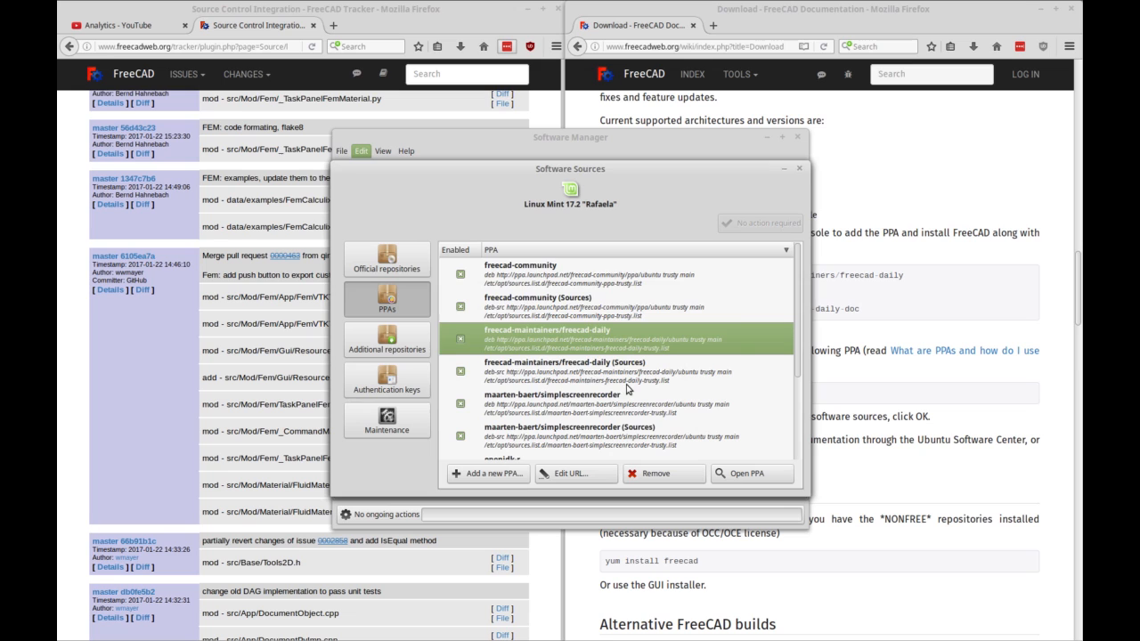
click(576, 473)
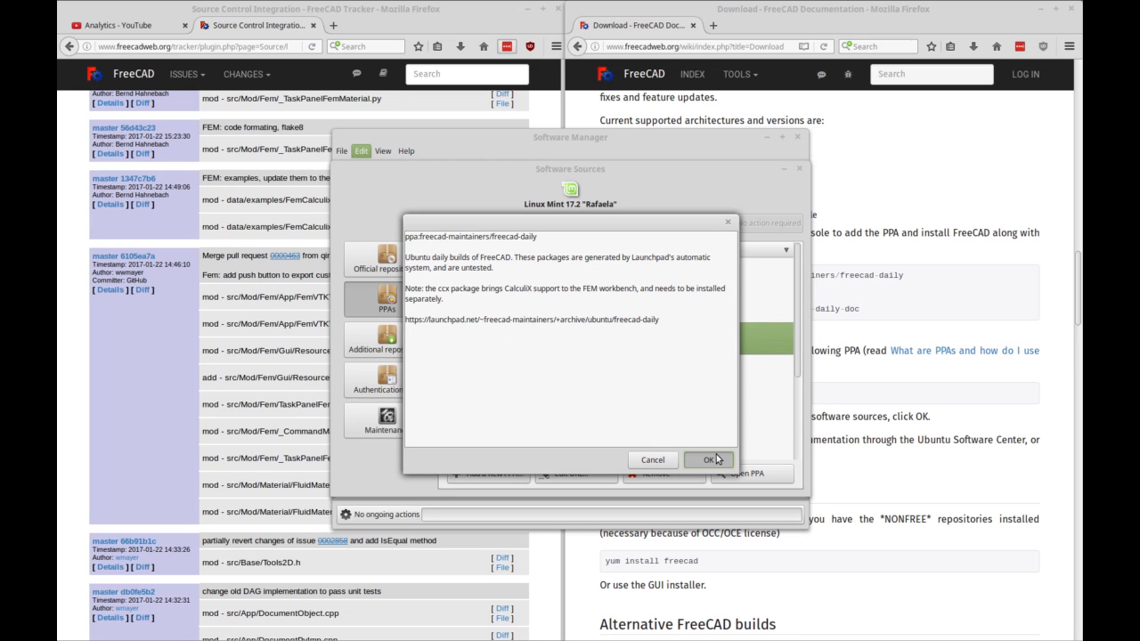
click(709, 459)
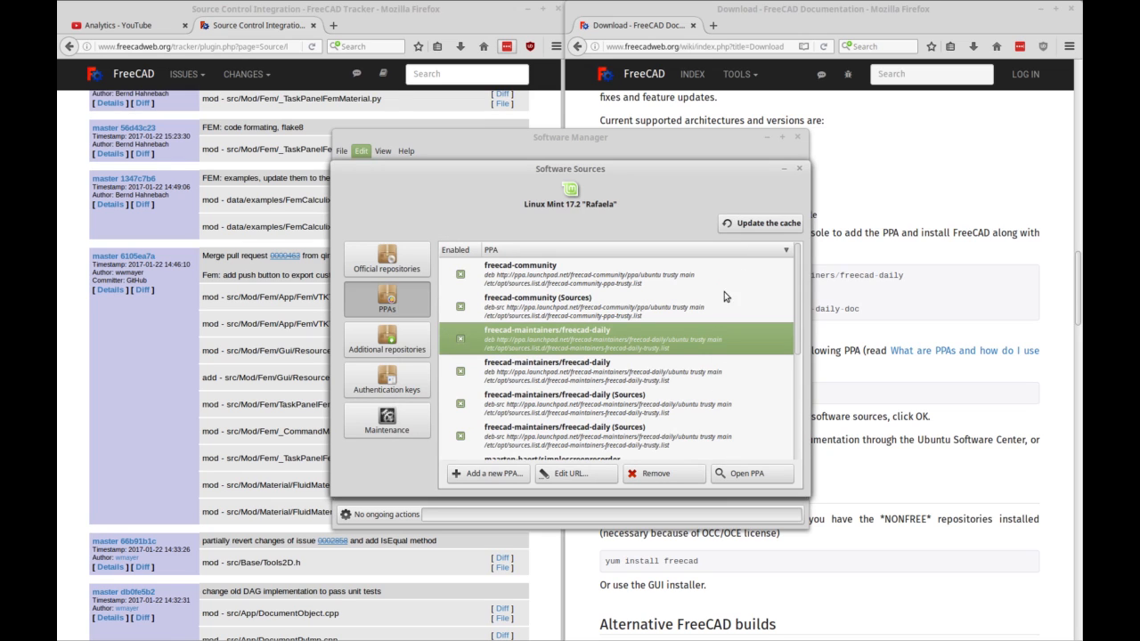
Update the package cache, then relaunch Software Manager from the menu
click(759, 223)
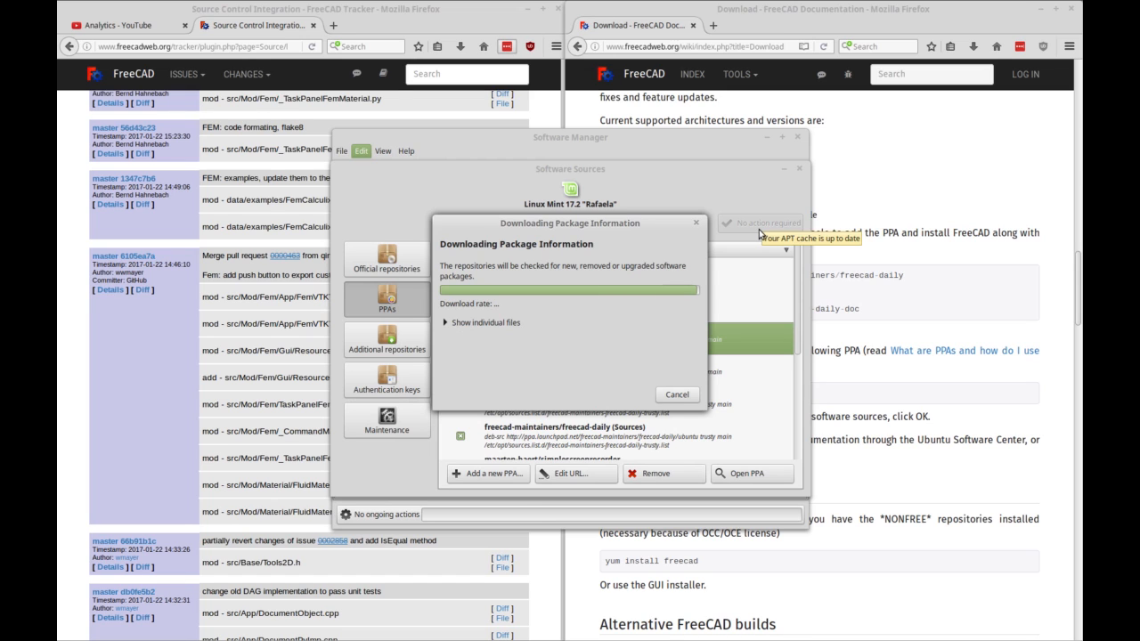
mouse_move(670, 335)
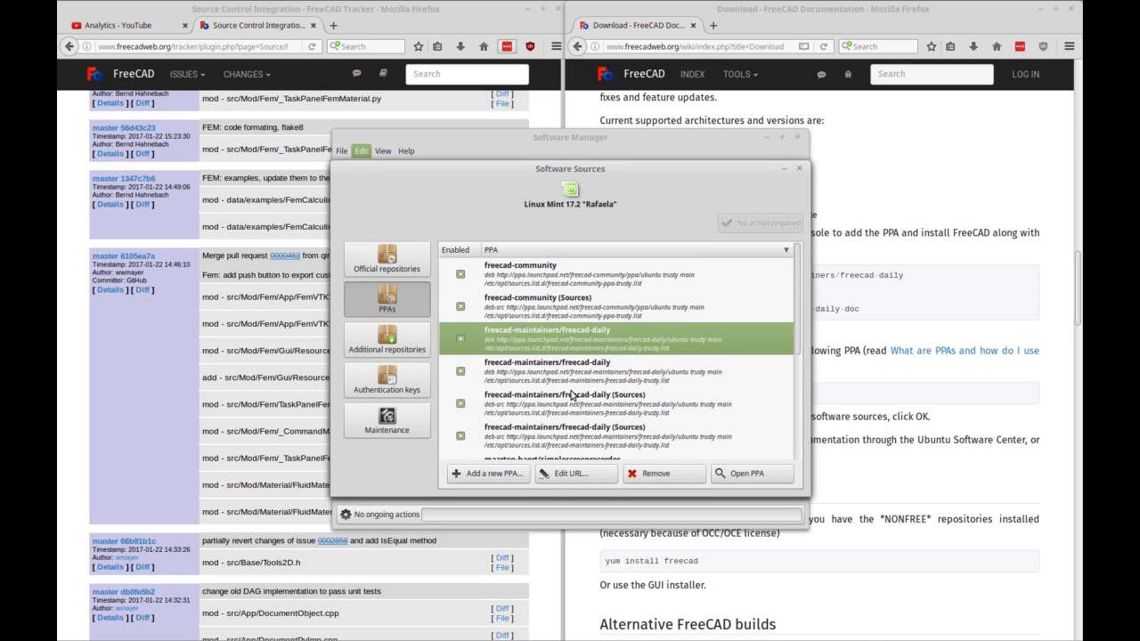
mouse_move(780, 267)
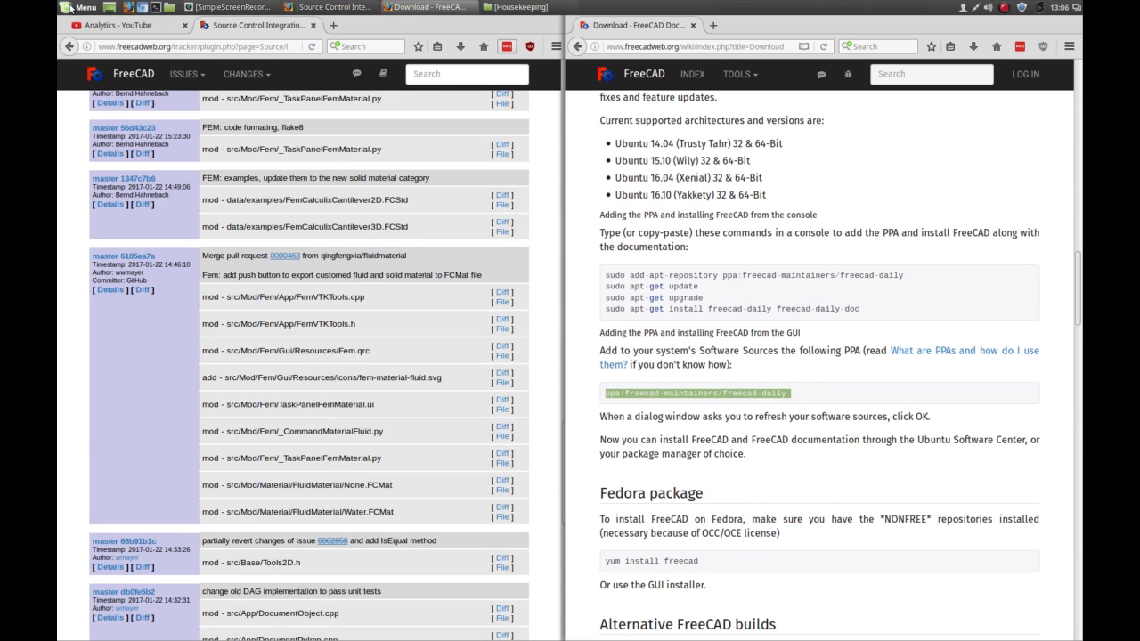
click(79, 7)
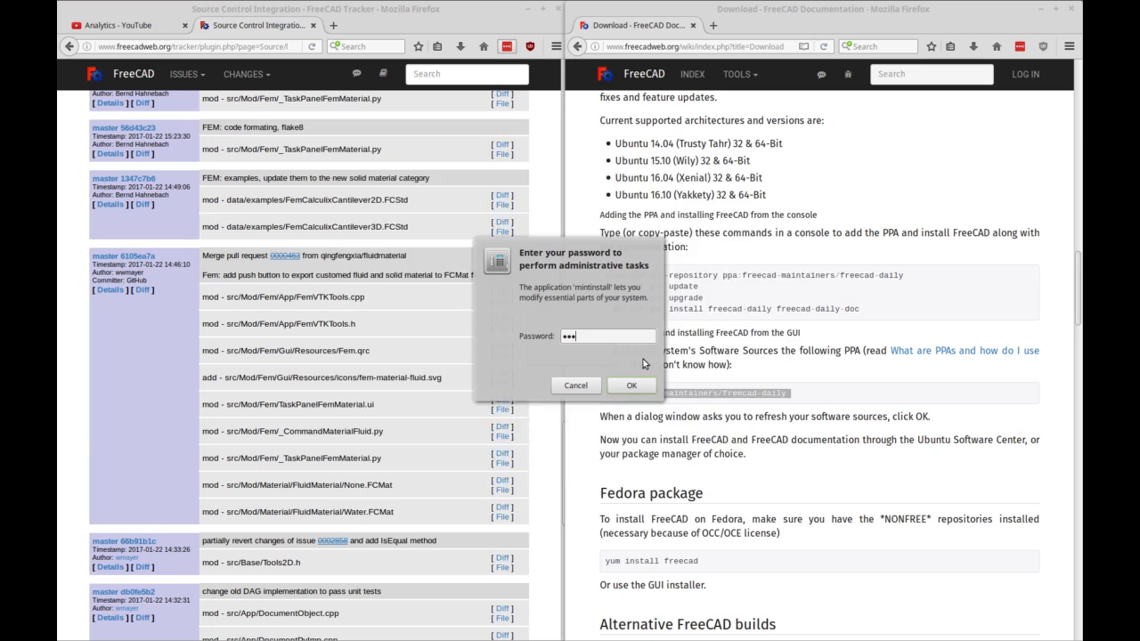
Enter the administrator password so Software Manager reopens to its category overview
text(••••••)
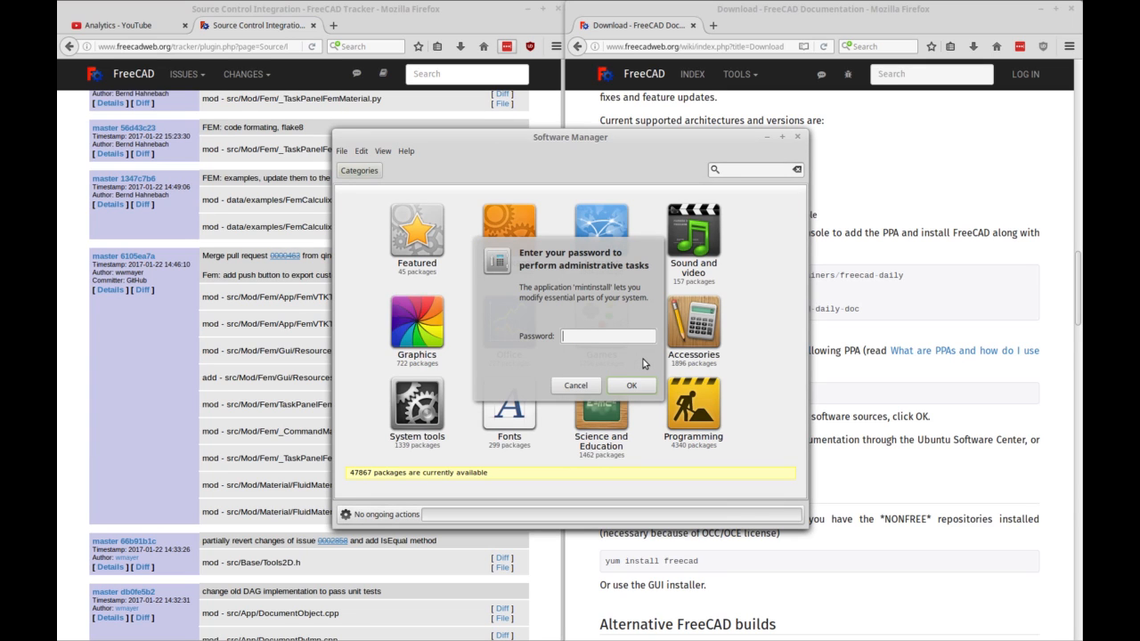
text(password)
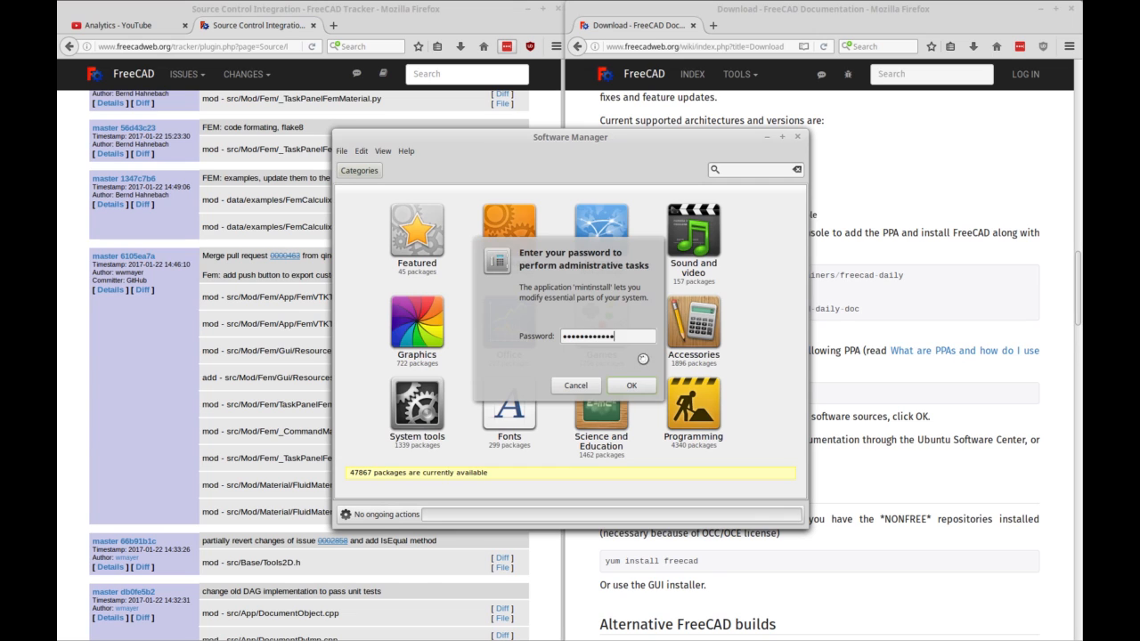
click(631, 385)
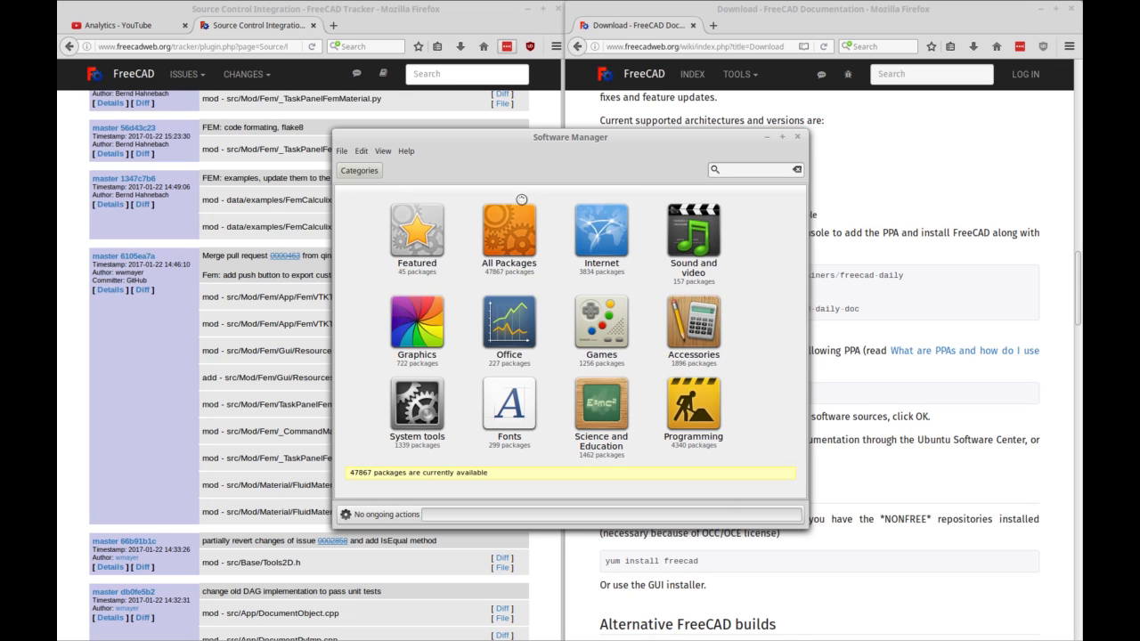
mouse_move(794, 139)
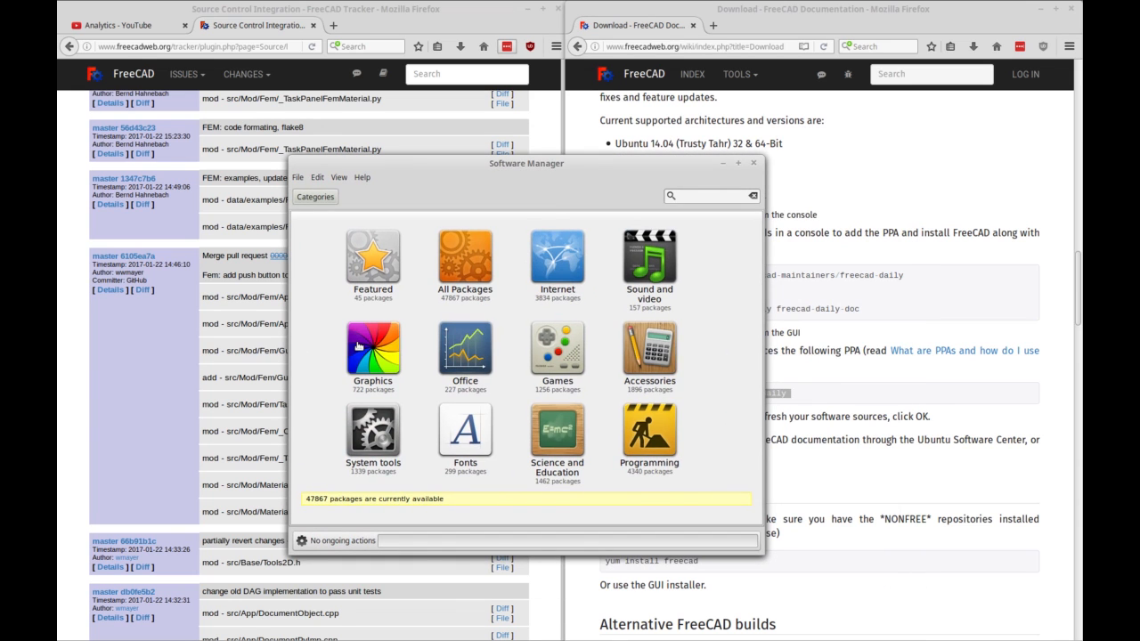
Search for 'freecad' from the Graphics category and show results from every category
click(372, 347)
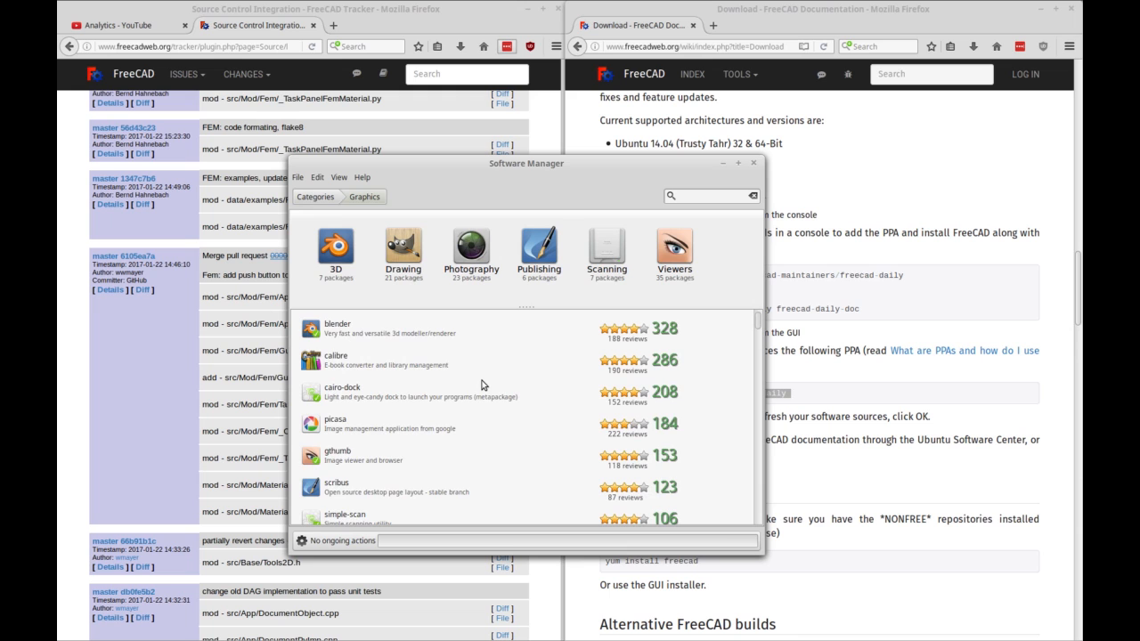
scroll(down, 3)
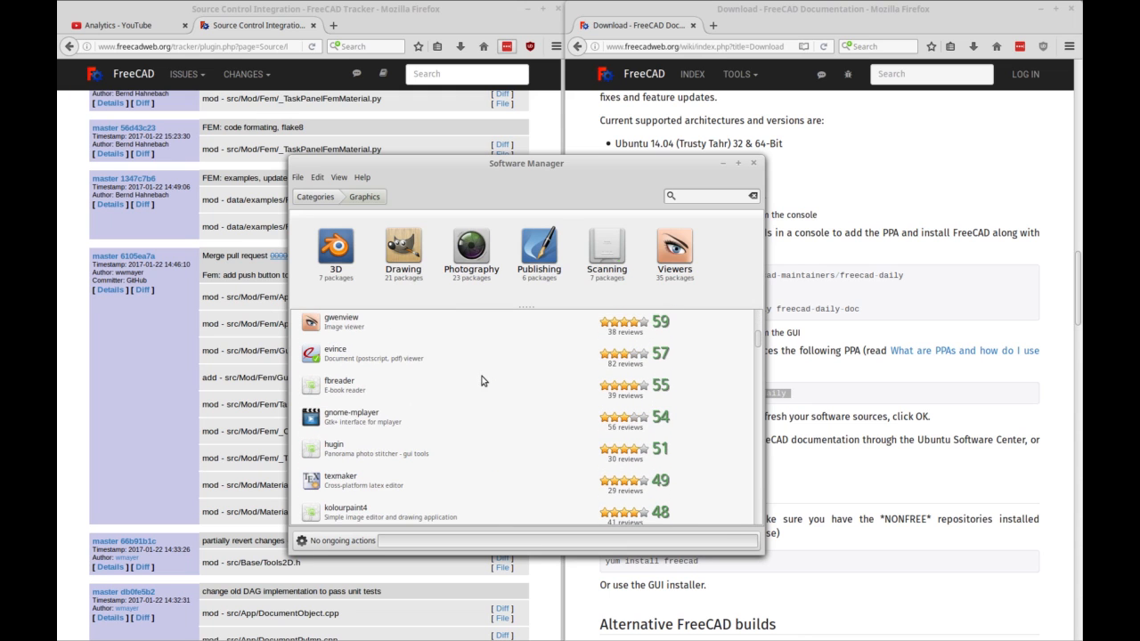
mouse_move(702, 223)
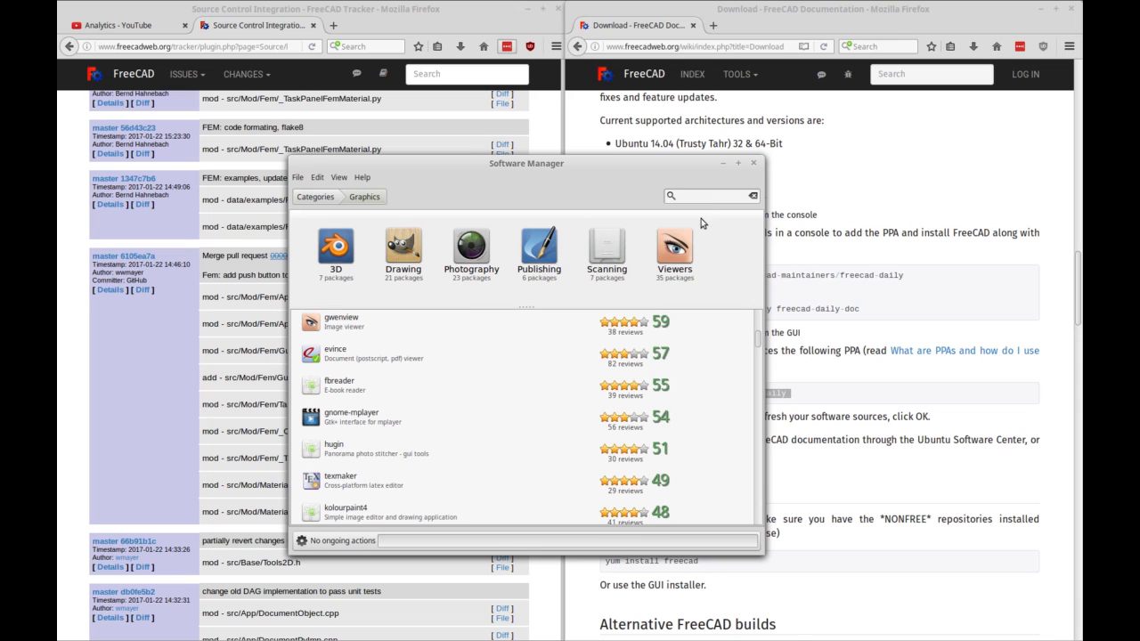
text(freecad)
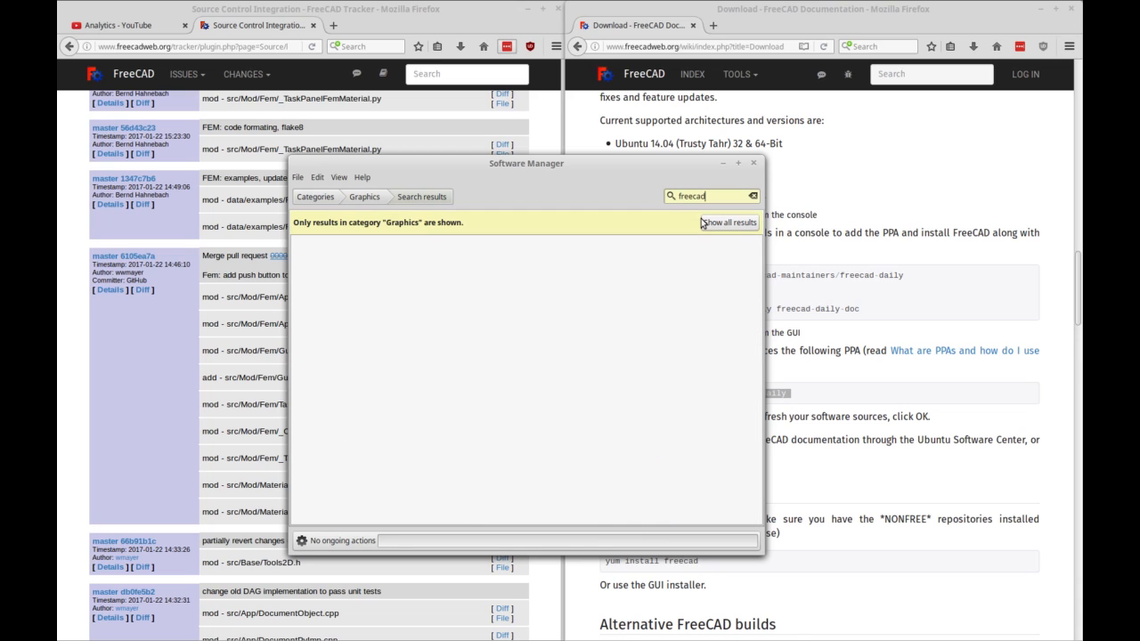
click(730, 223)
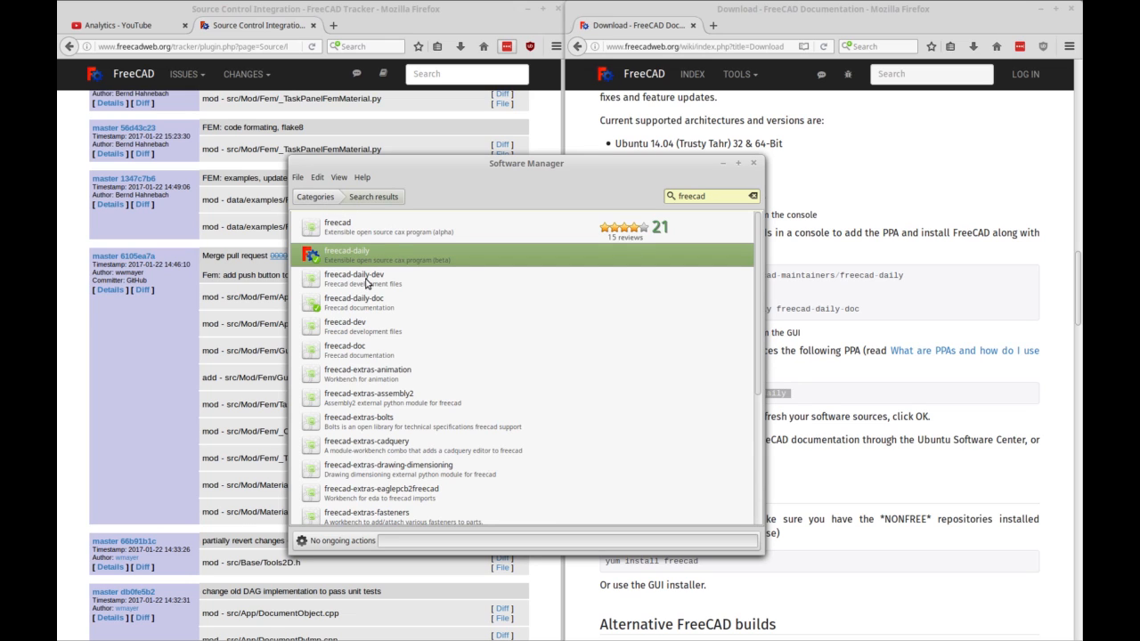
mouse_move(584, 257)
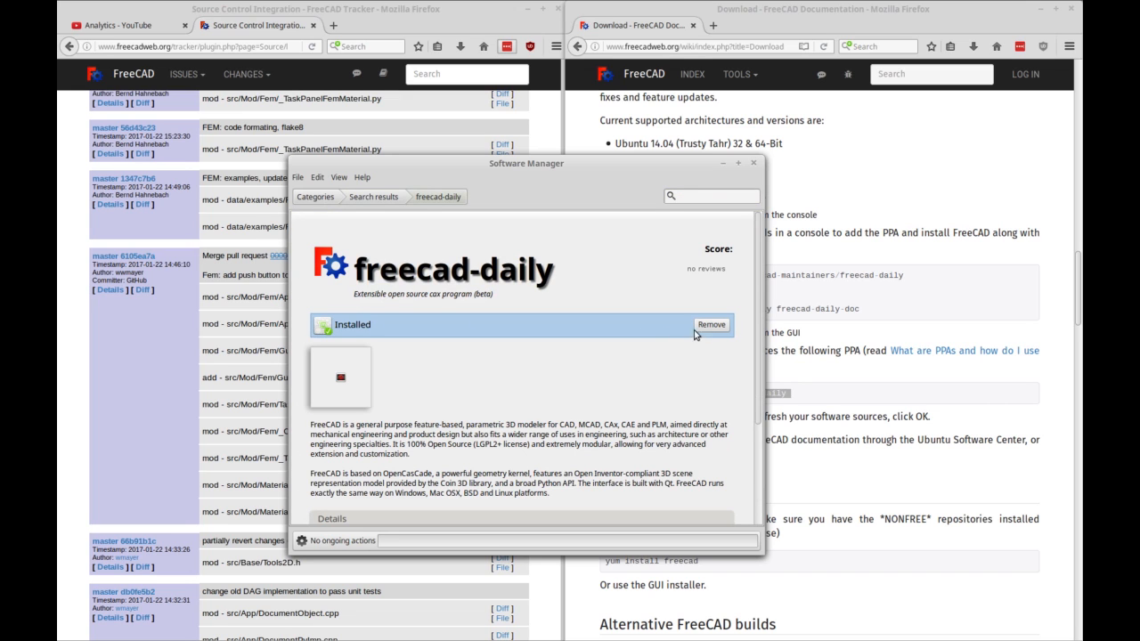
mouse_move(783, 329)
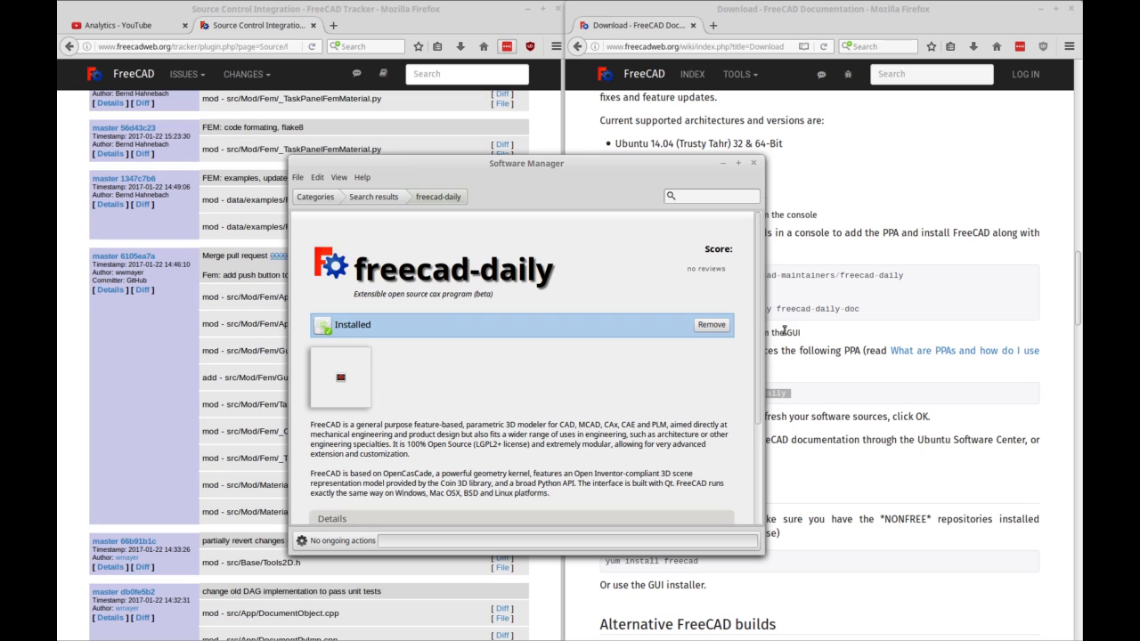
mouse_move(755, 334)
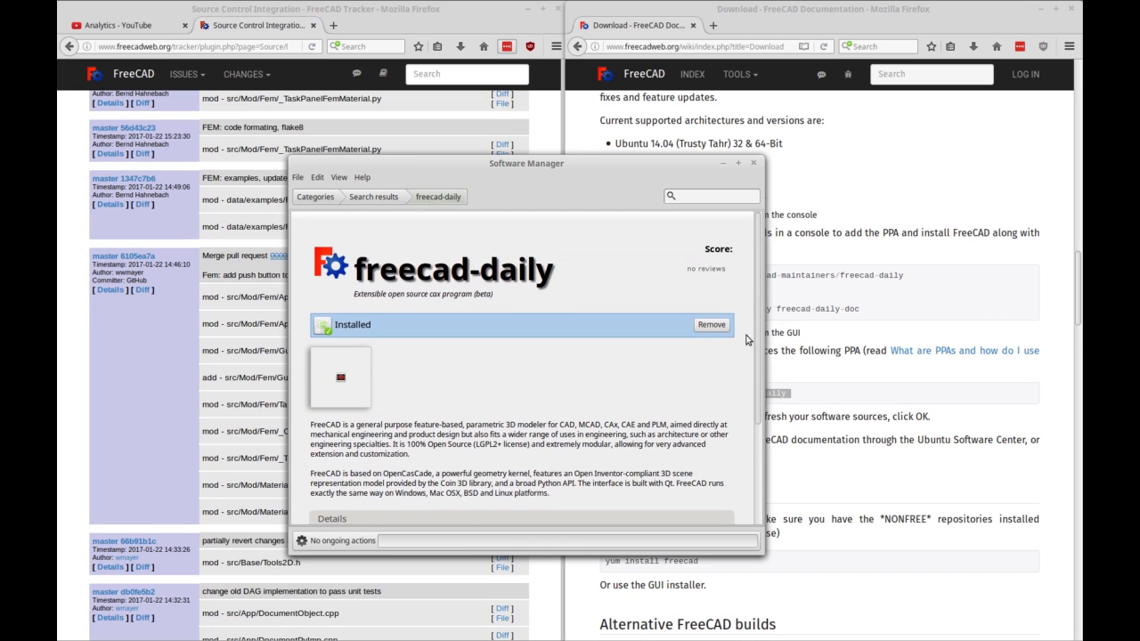
Remove the installed freecad-daily package from its Software Manager page
click(712, 324)
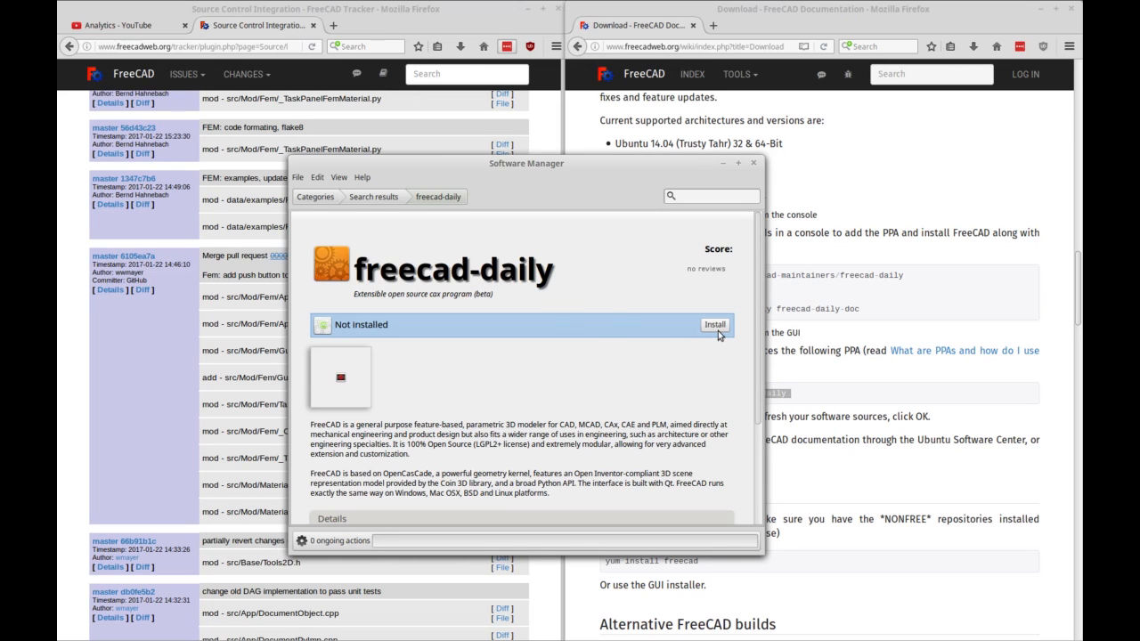
Reinstall freecad-daily so its page reports the 0.17 alpha version as installed
click(716, 324)
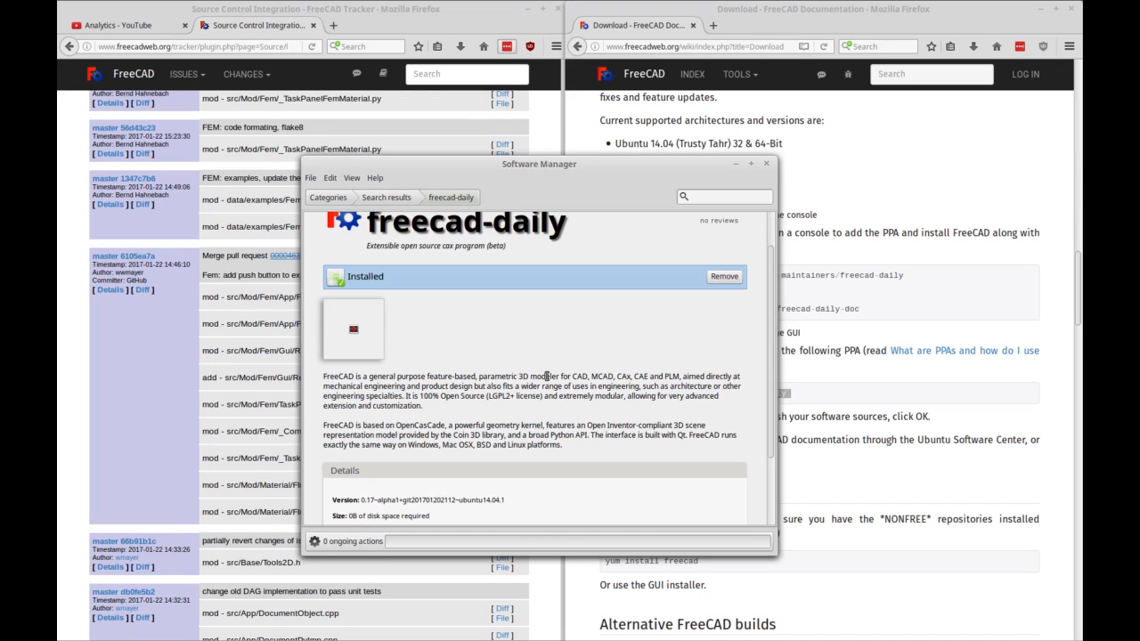
mouse_move(561, 347)
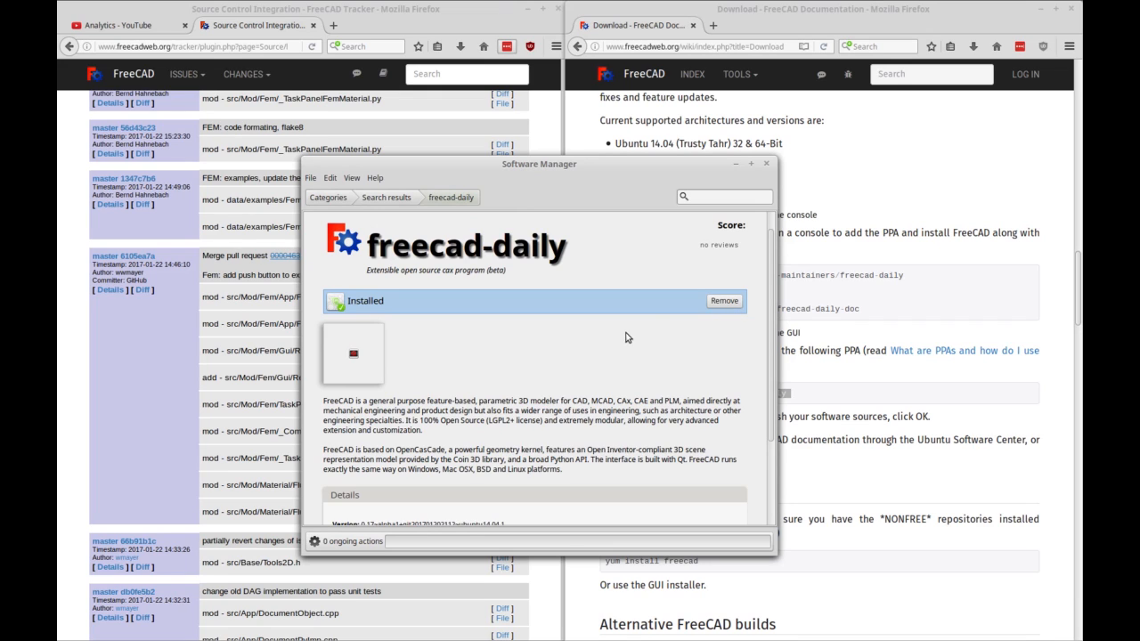
mouse_move(570, 346)
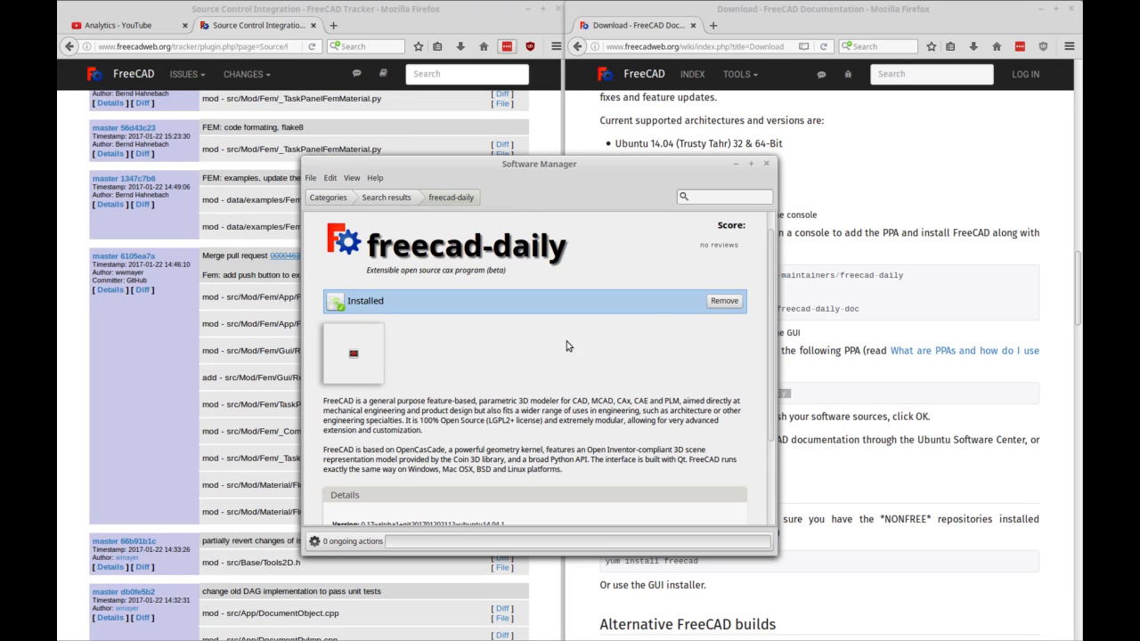
mouse_move(794, 171)
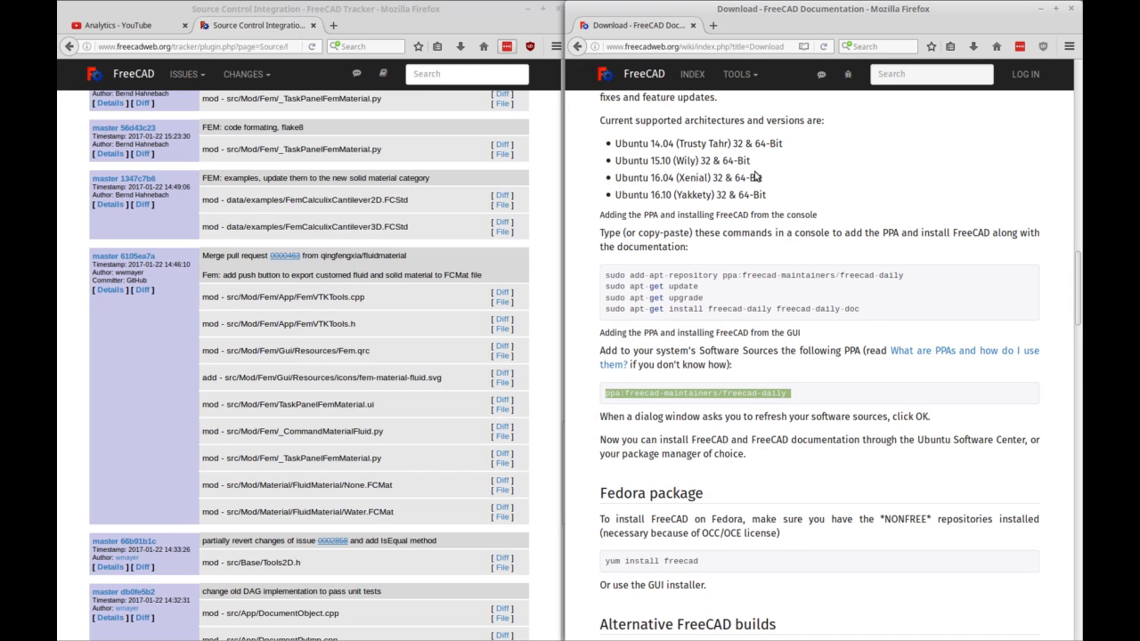
mouse_move(655, 228)
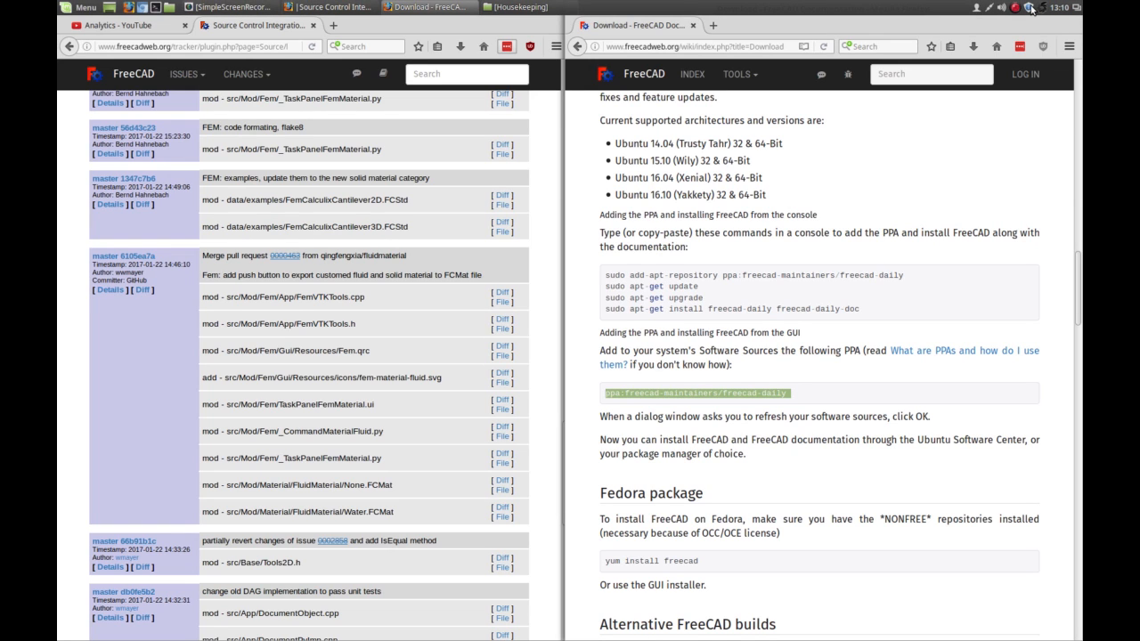
mouse_move(962, 18)
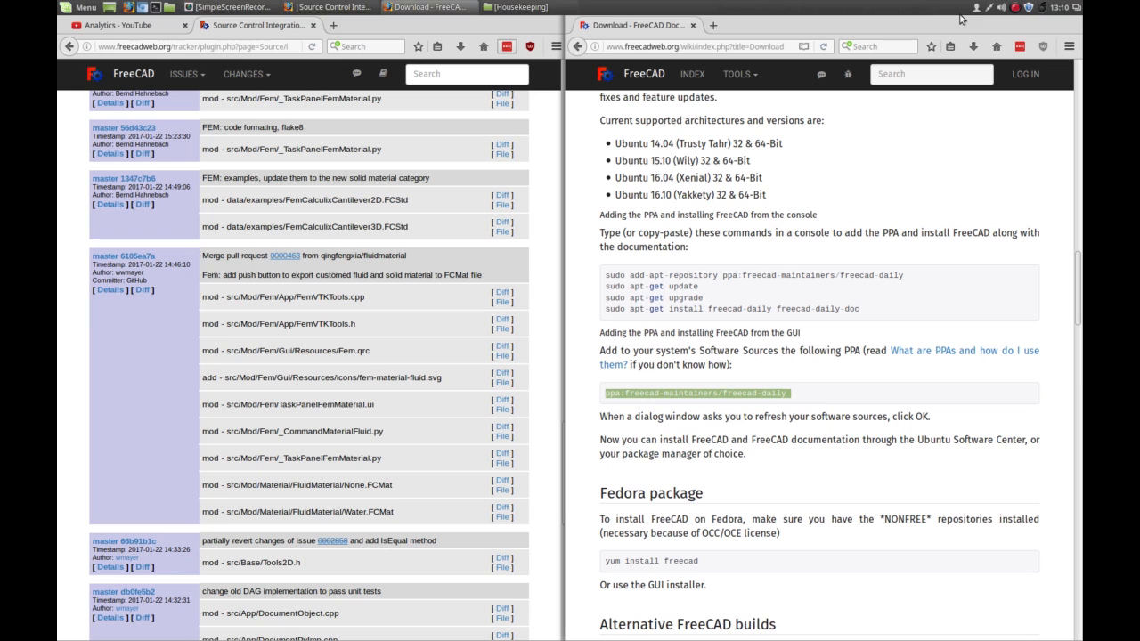
mouse_move(944, 103)
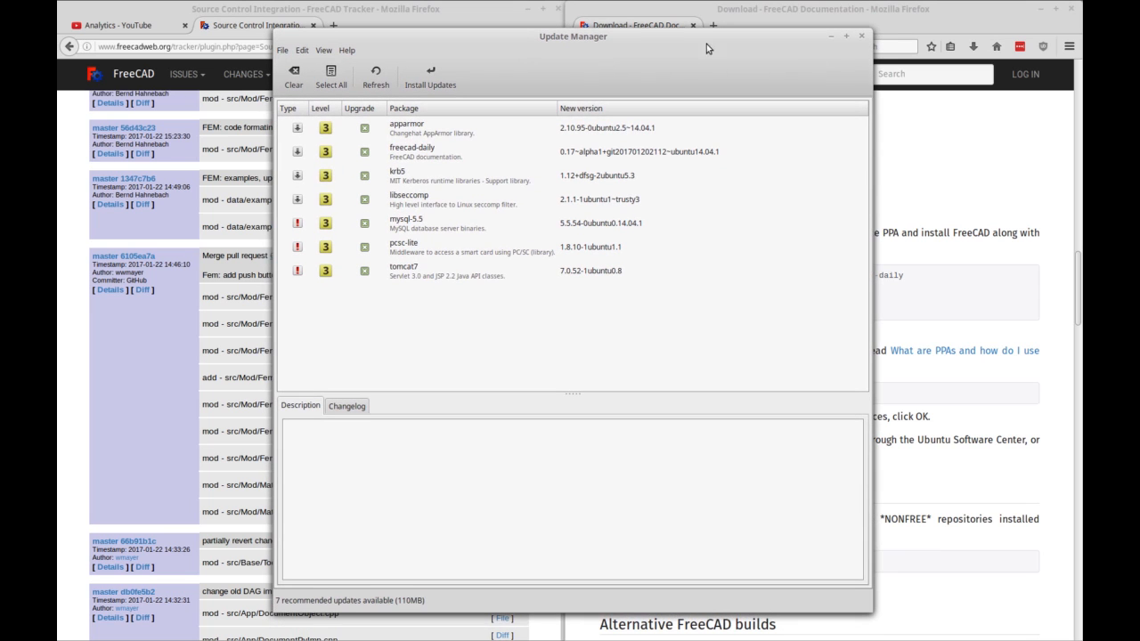
Refresh the update list and select only the freecad-daily update to view its details
click(411, 151)
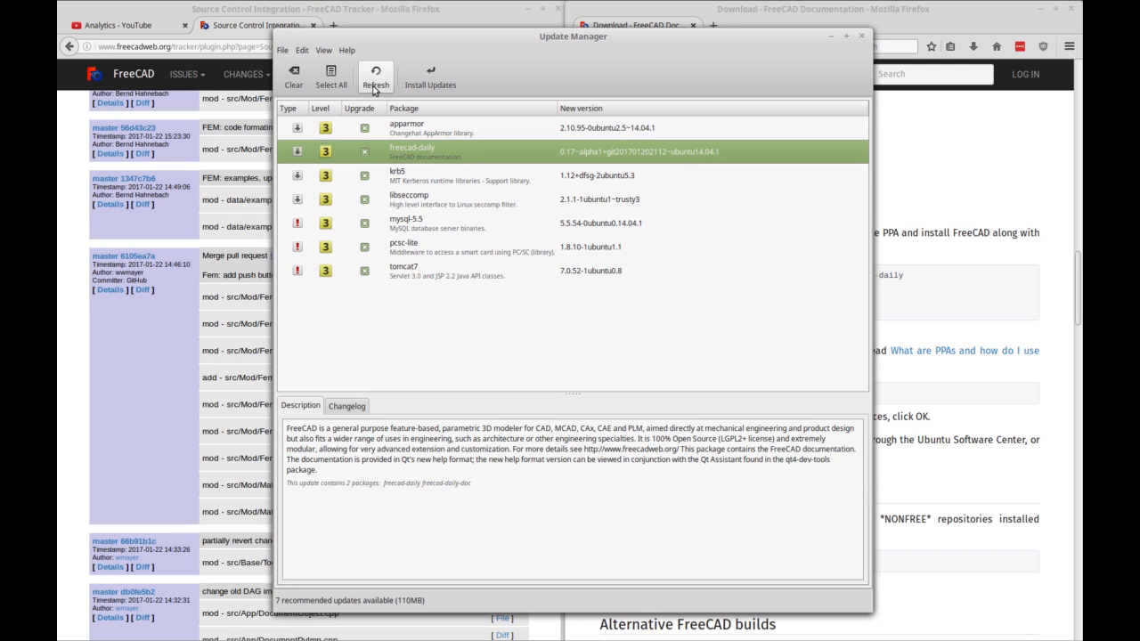
click(374, 75)
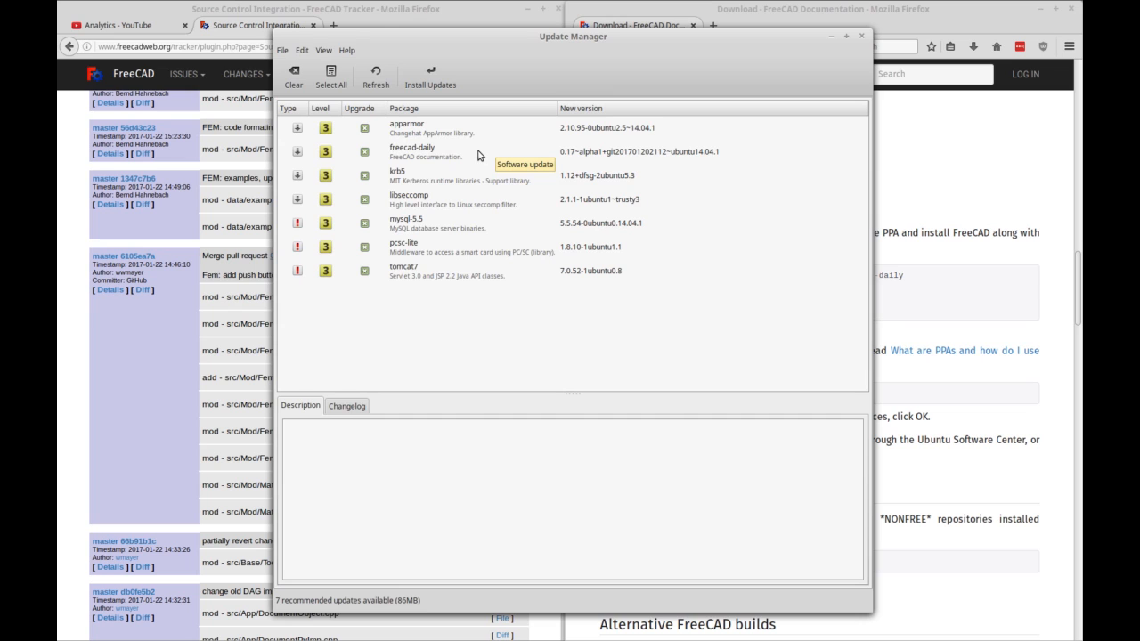
mouse_move(388, 139)
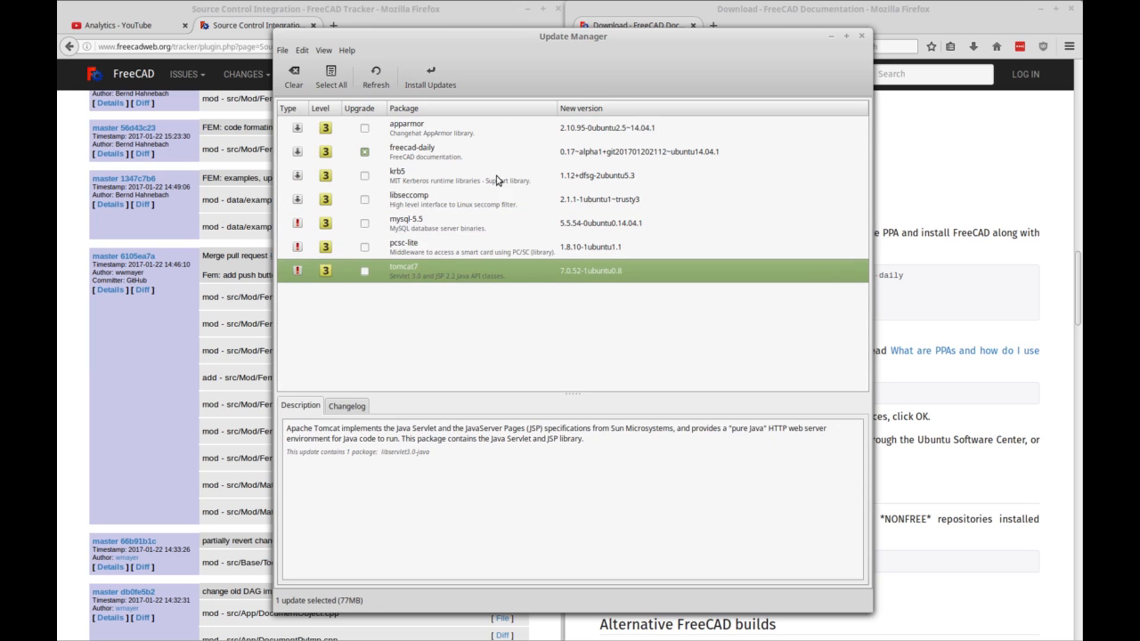
click(409, 146)
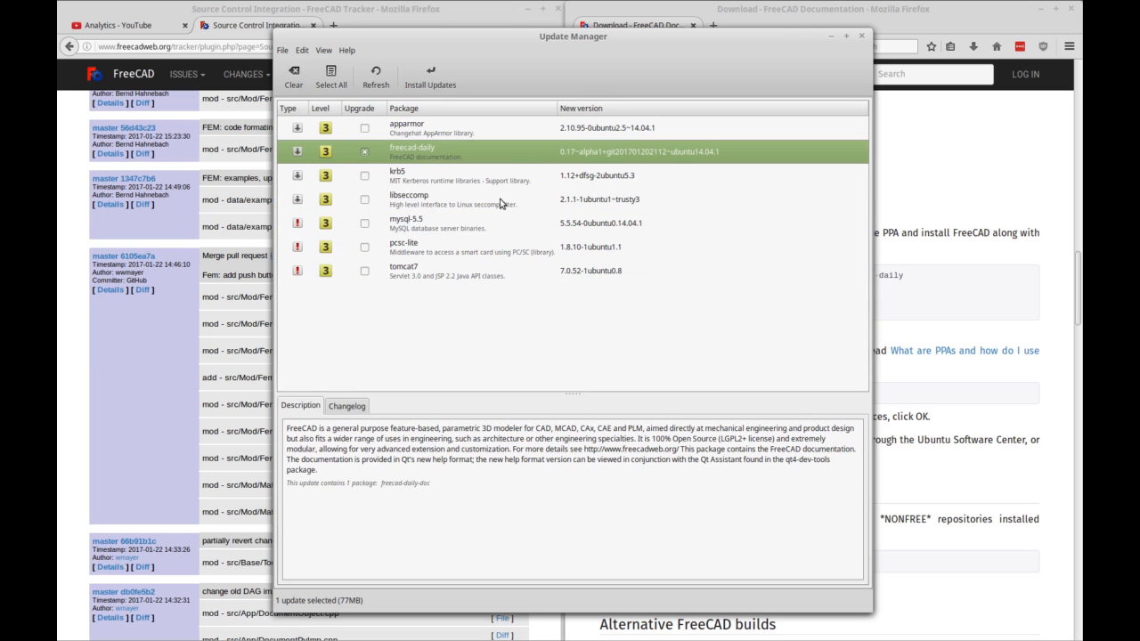
mouse_move(513, 163)
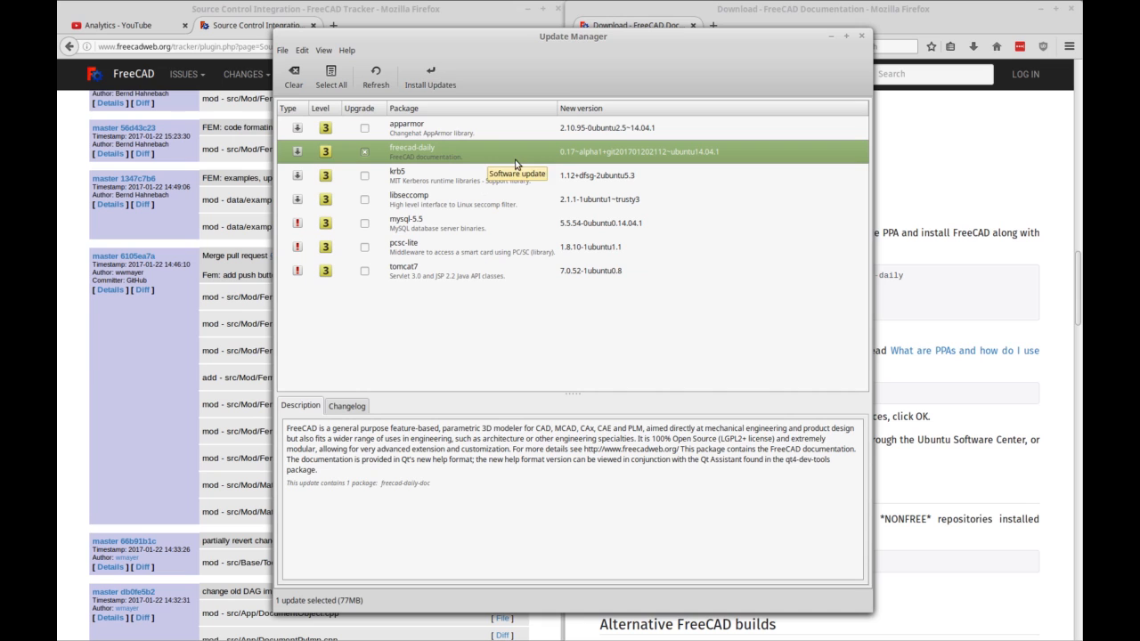
mouse_move(400, 87)
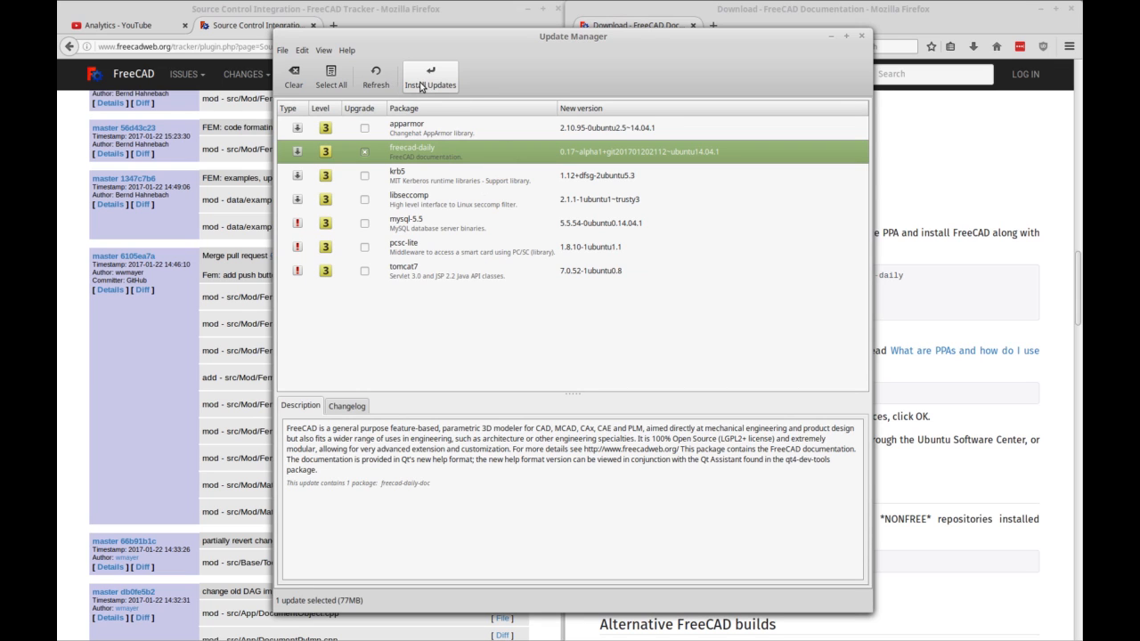
Start Install Updates for freecad-daily and authenticate the privileged action
click(431, 75)
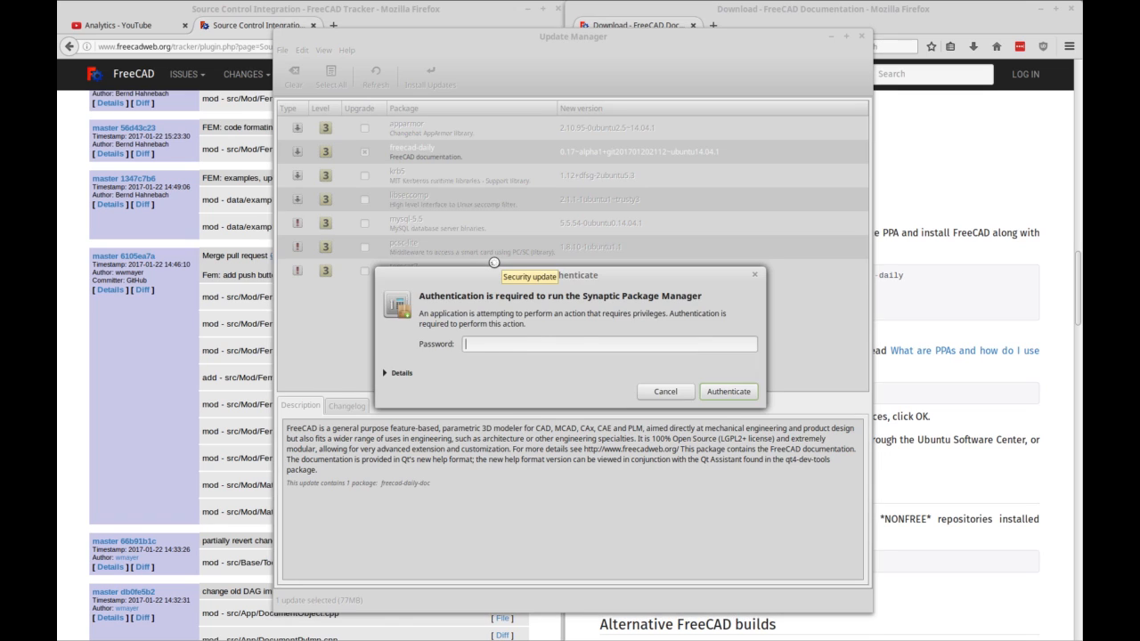
click(726, 392)
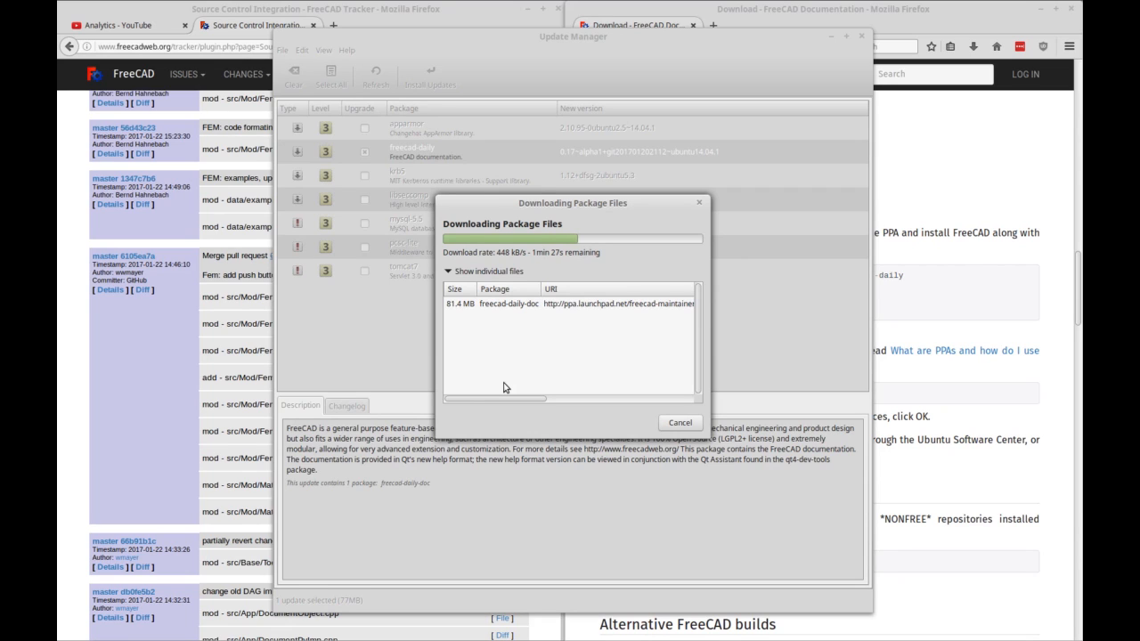
mouse_move(536, 311)
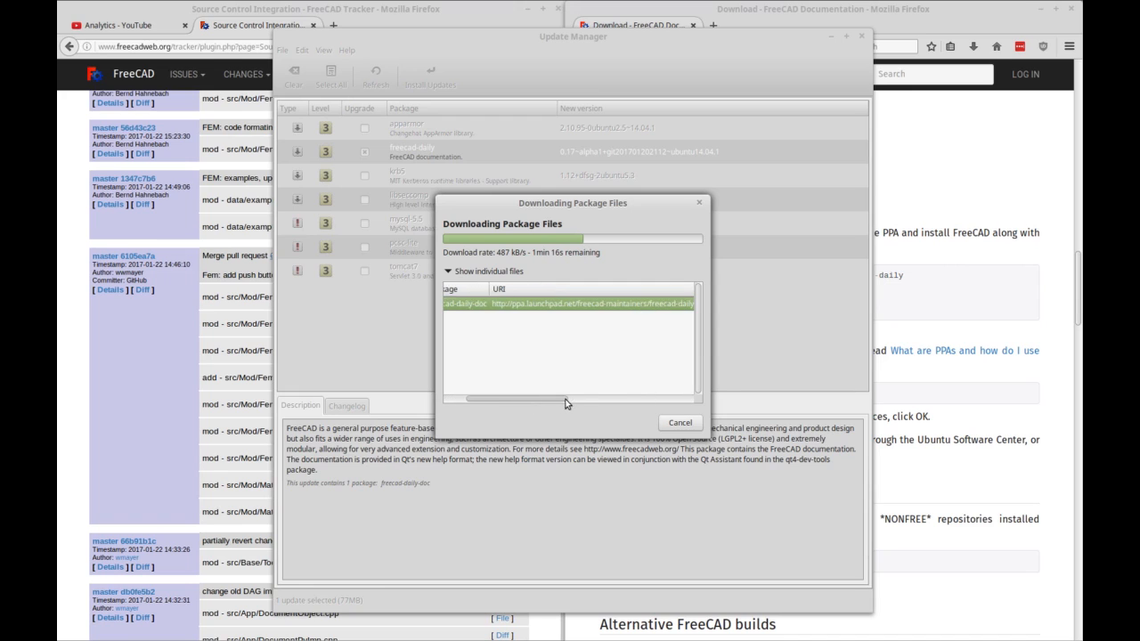
Scroll the individual-files list sideways while the freecad-daily-doc download progresses
drag(566, 398, 639, 399)
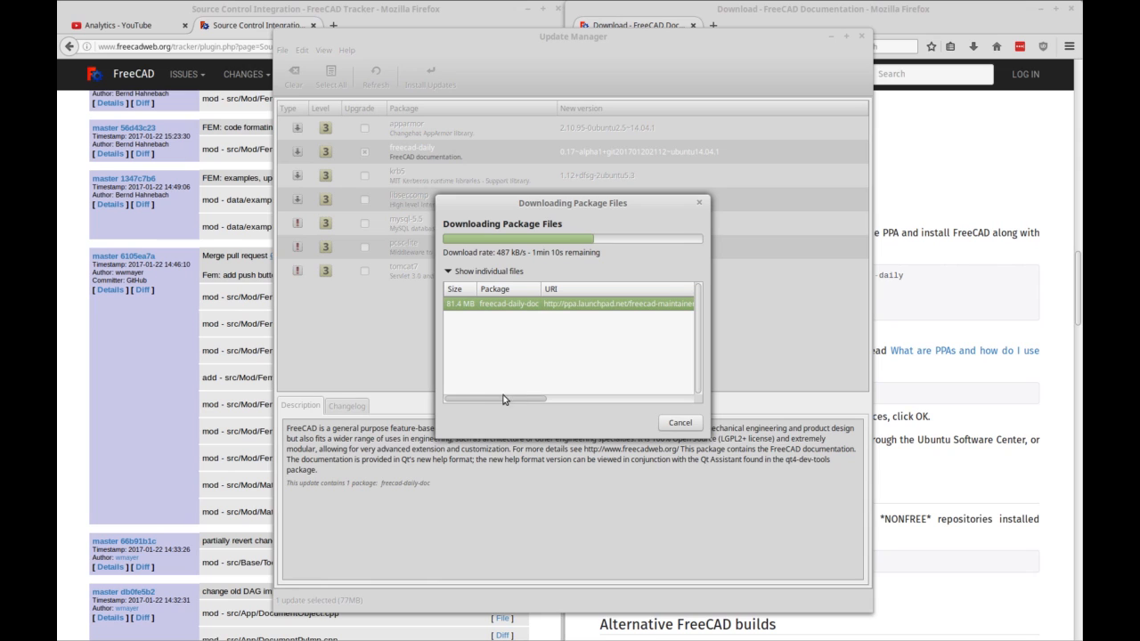
mouse_move(488, 419)
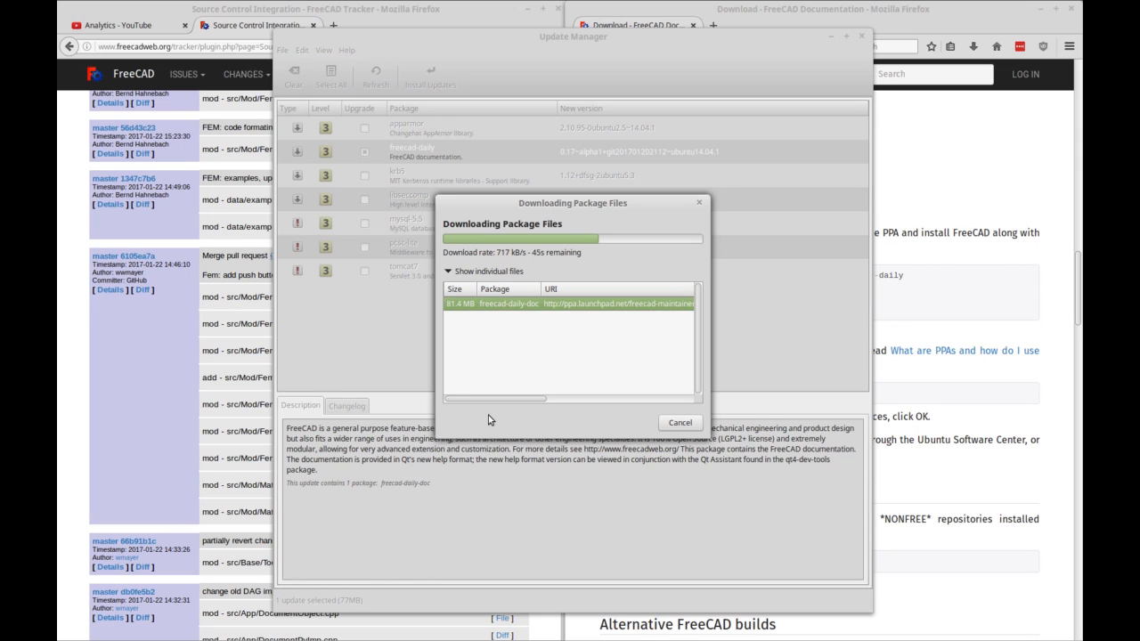